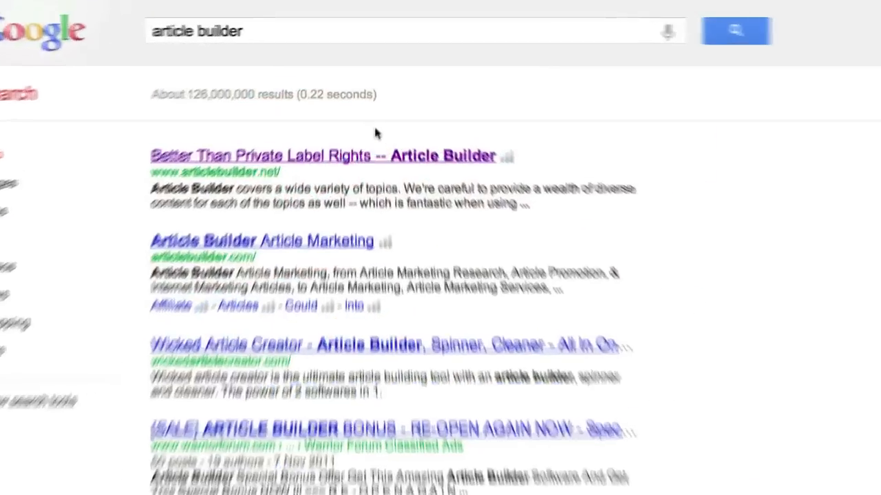
Open the 'Better Than Private Label Rights -- Article Builder' search result
click(323, 155)
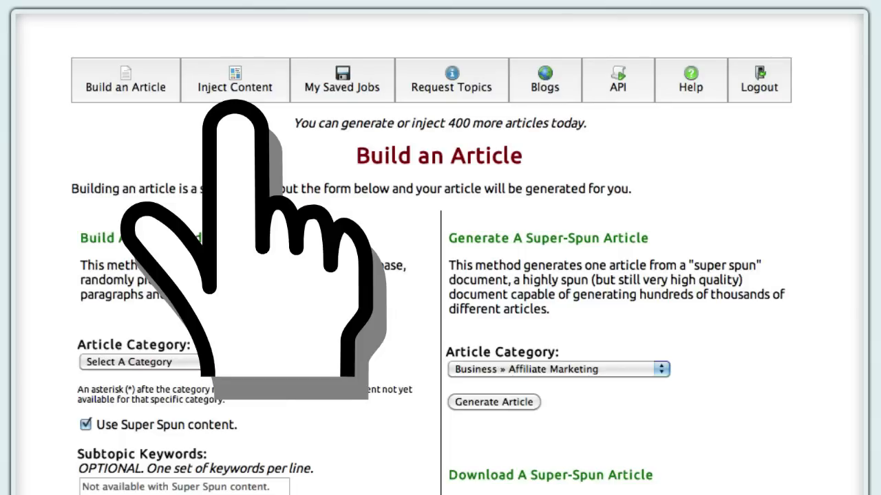
mouse_move(543, 240)
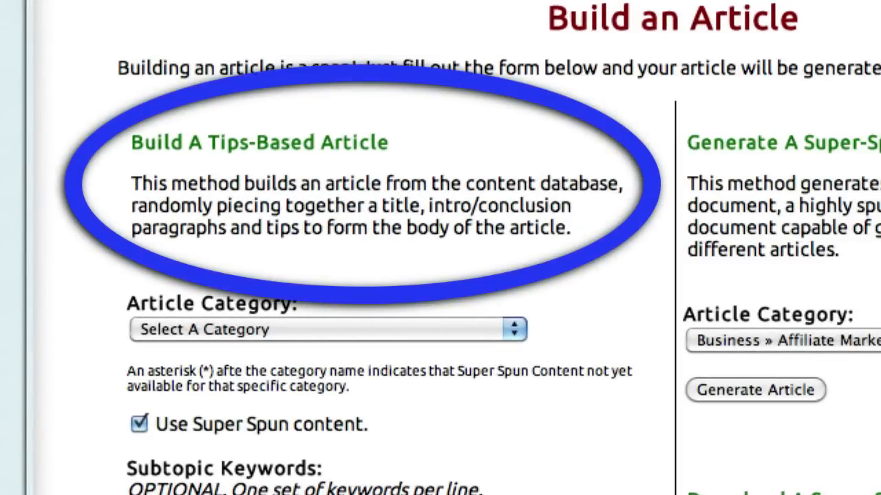
scroll(down, 3)
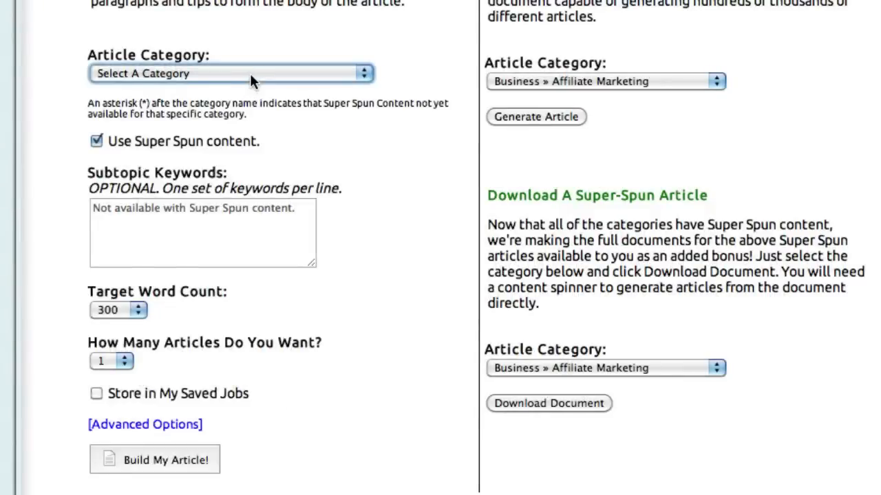
Choose the Health » Weight Loss category, turn off super spun content, and enter subtopic keywords
click(230, 73)
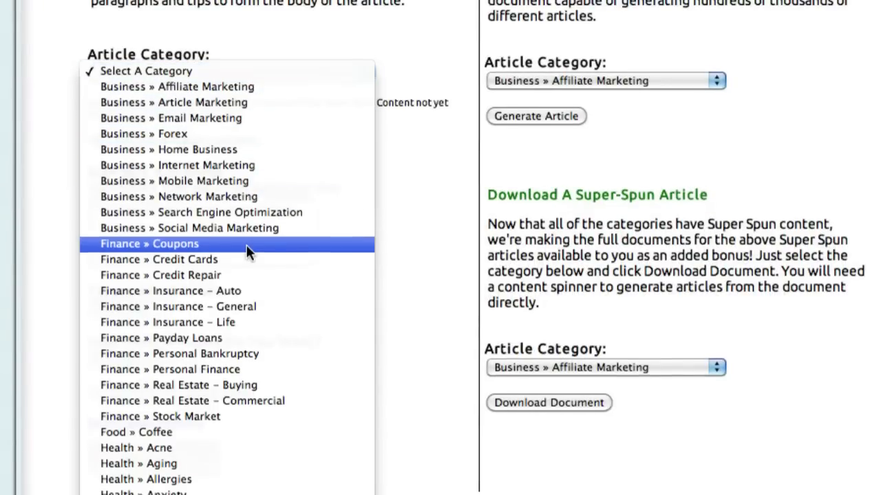
scroll(down, 3)
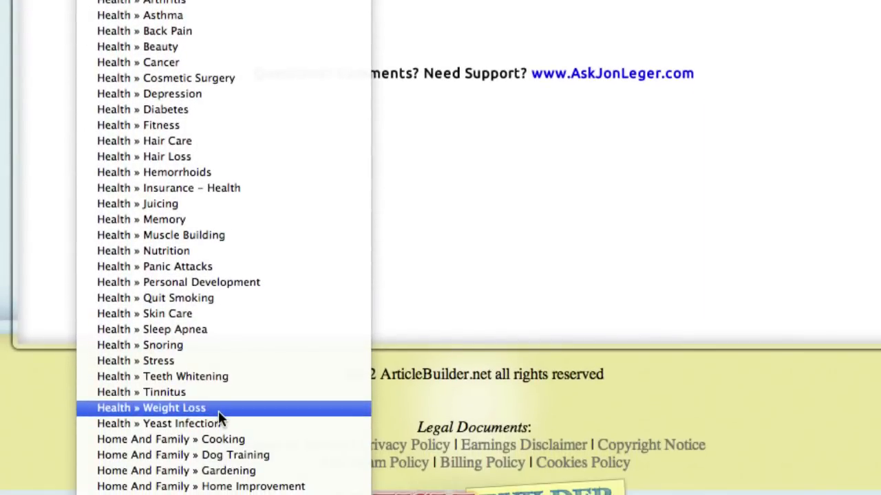
click(151, 407)
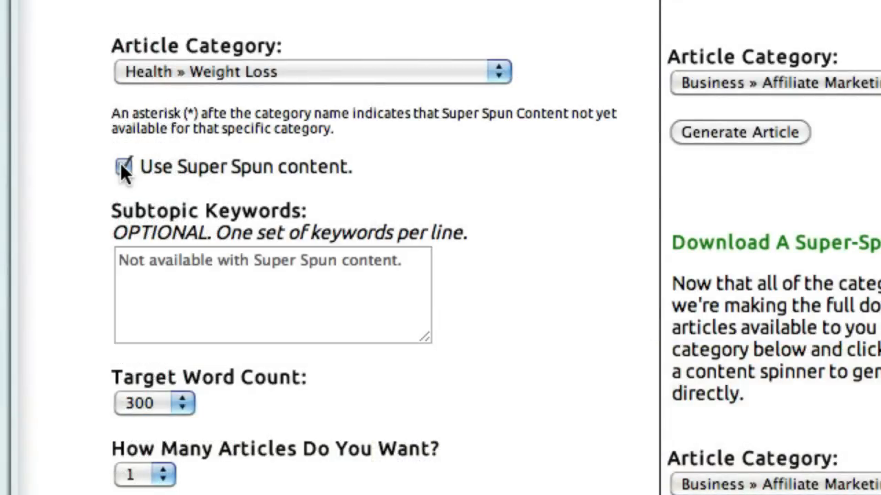
click(123, 166)
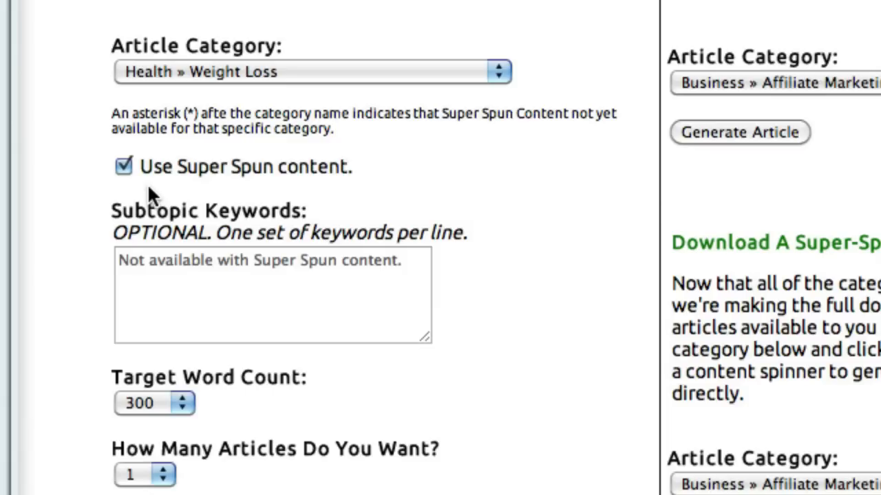
click(124, 166)
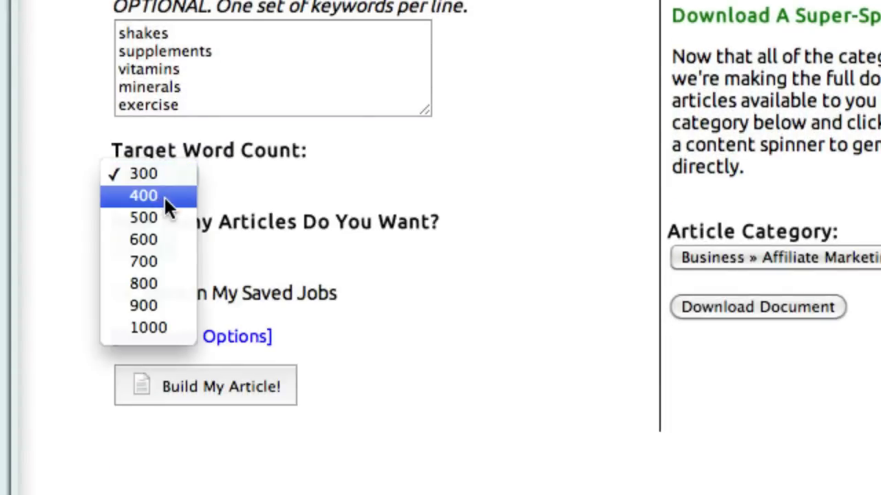
Set 500 words, store the job in My Saved Jobs, and build the articles
click(143, 218)
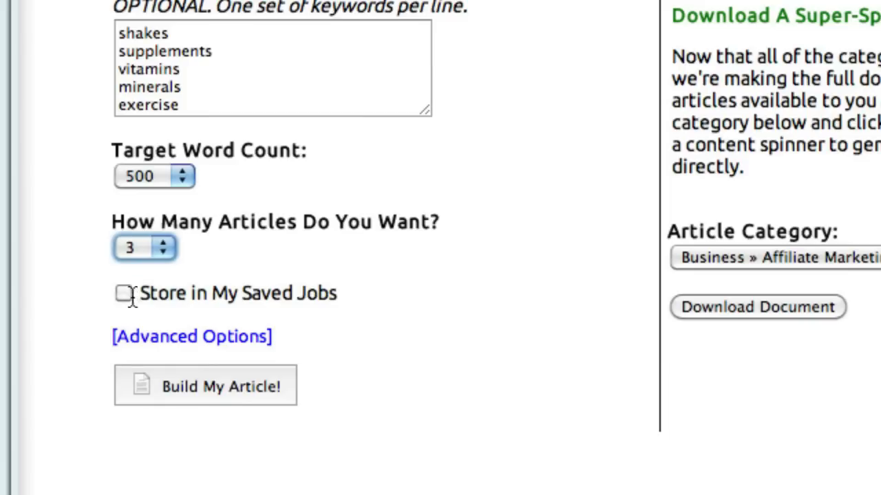
click(124, 293)
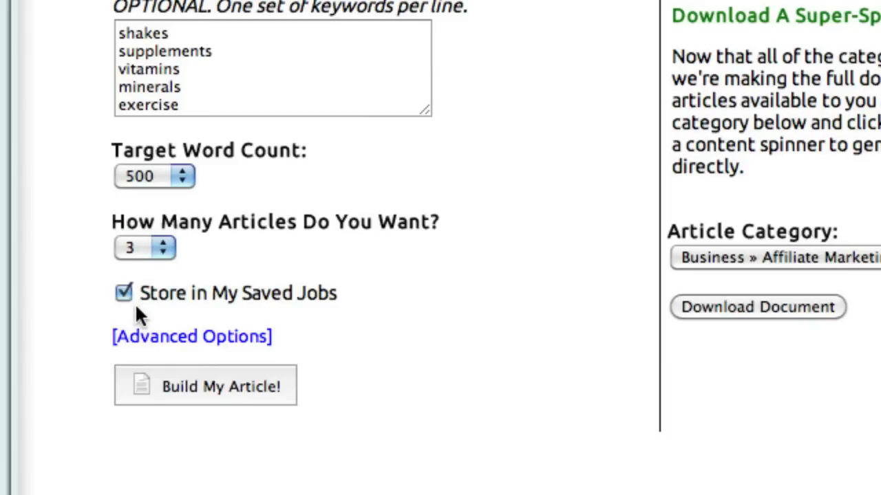
click(205, 385)
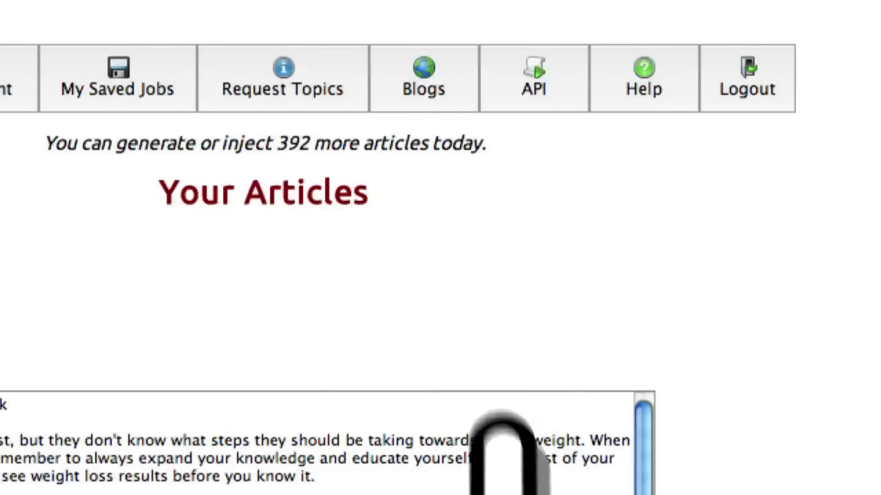
scroll(down, 3)
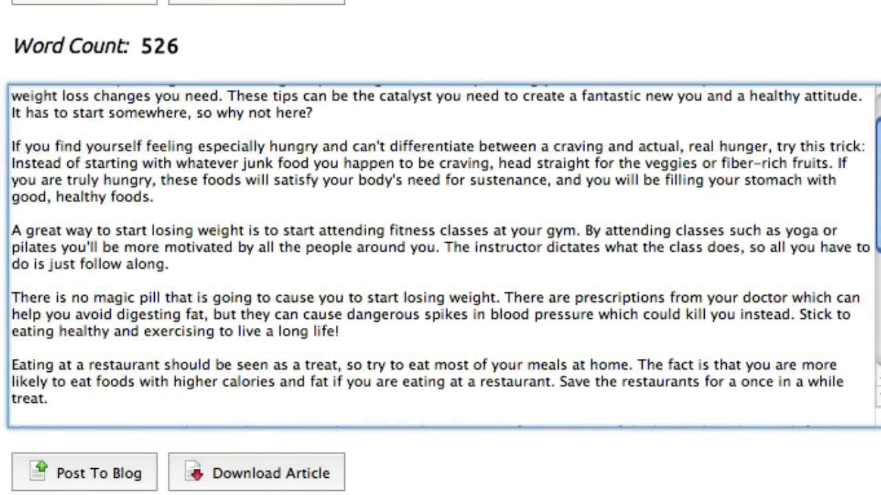
scroll(down, 3)
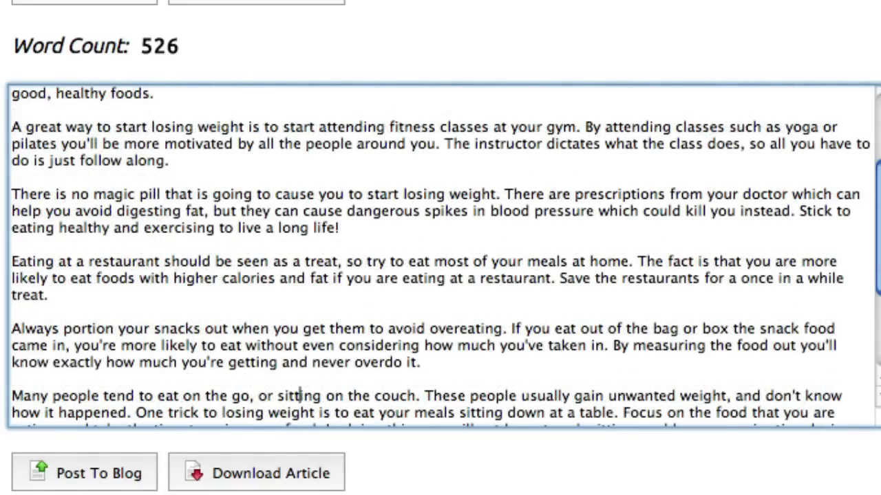
scroll(down, 3)
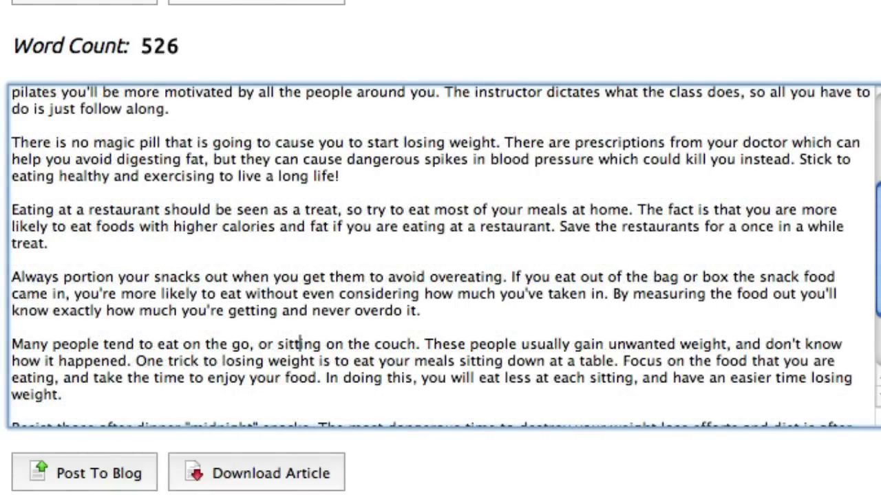
scroll(down, 3)
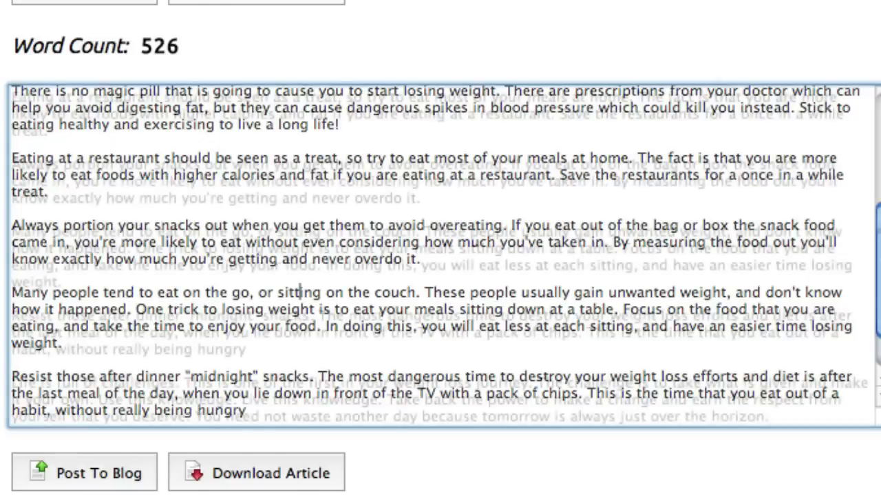
scroll(down, 3)
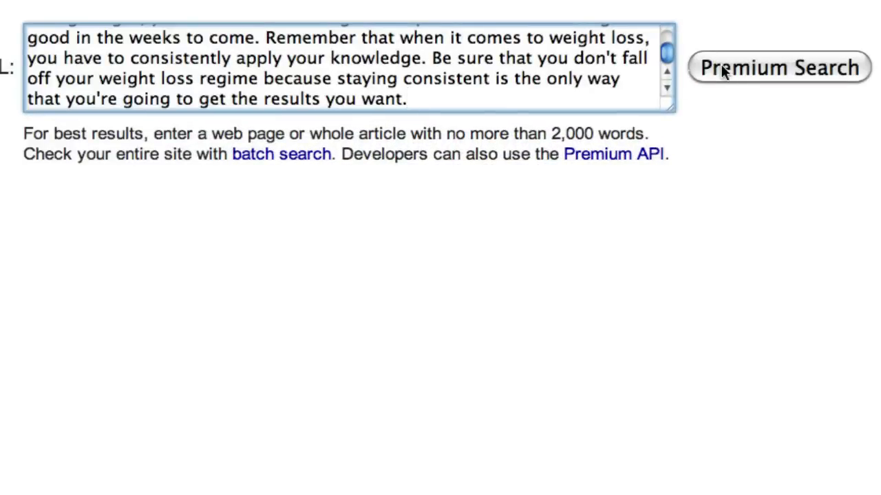
Run Copyscape premium searches on the pasted article texts
click(778, 66)
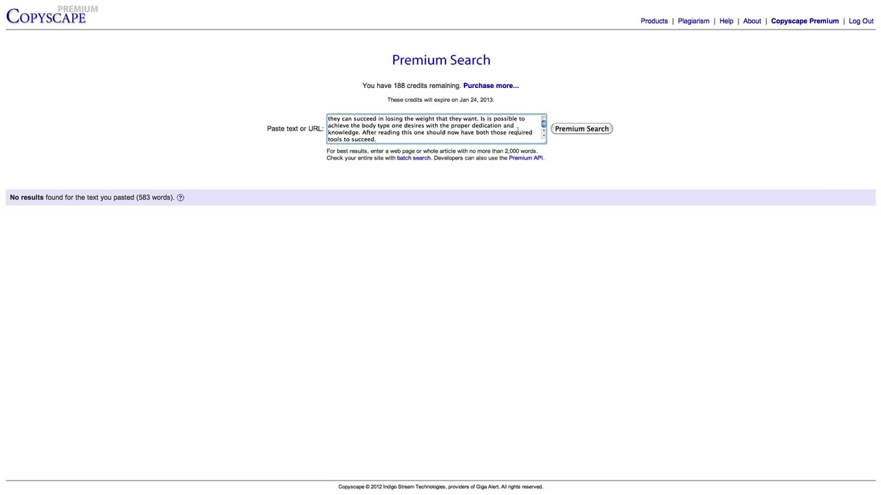
click(586, 129)
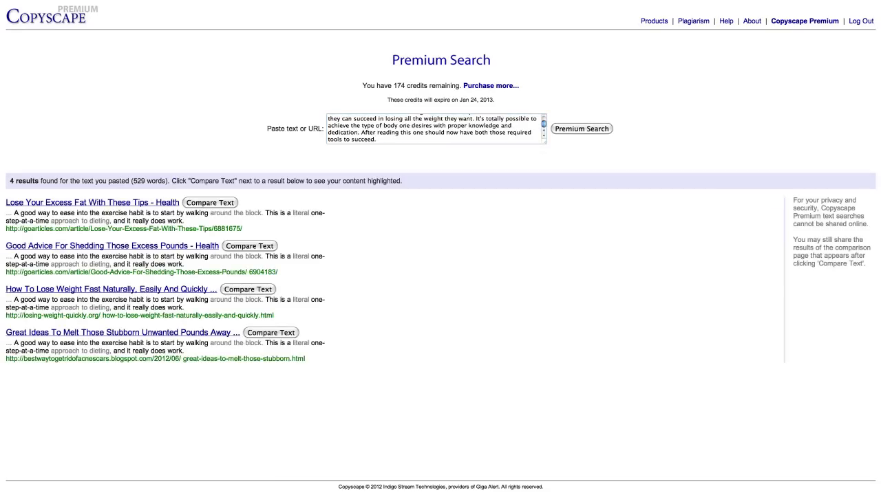
key(ctrl+plus)
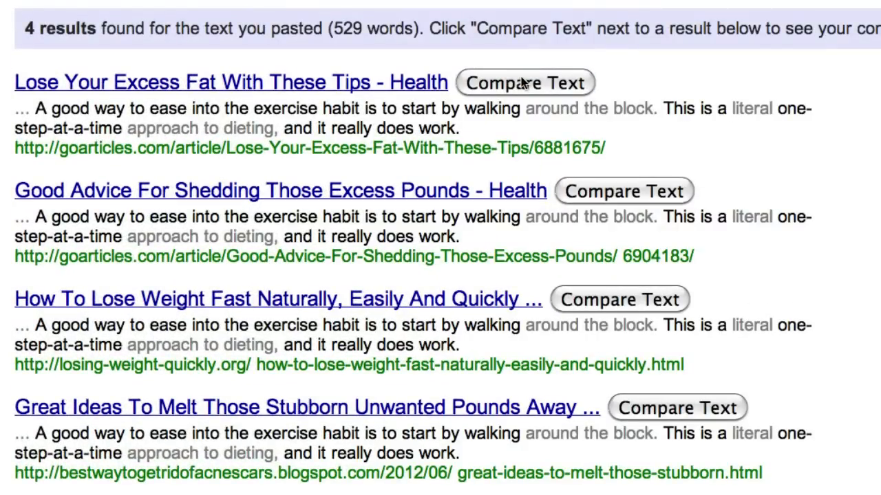
Compare the text with the 'Lose Your Excess Fat' match, showing 43 matching words (8%)
click(524, 82)
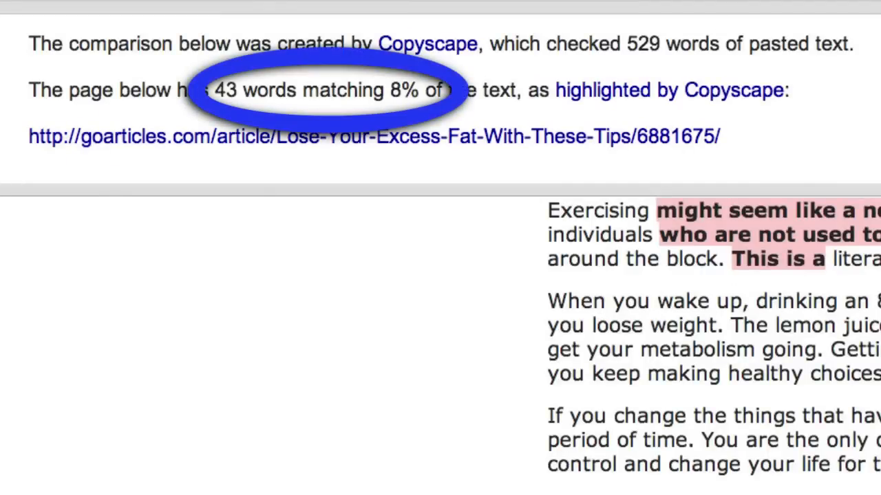
scroll(up, 3)
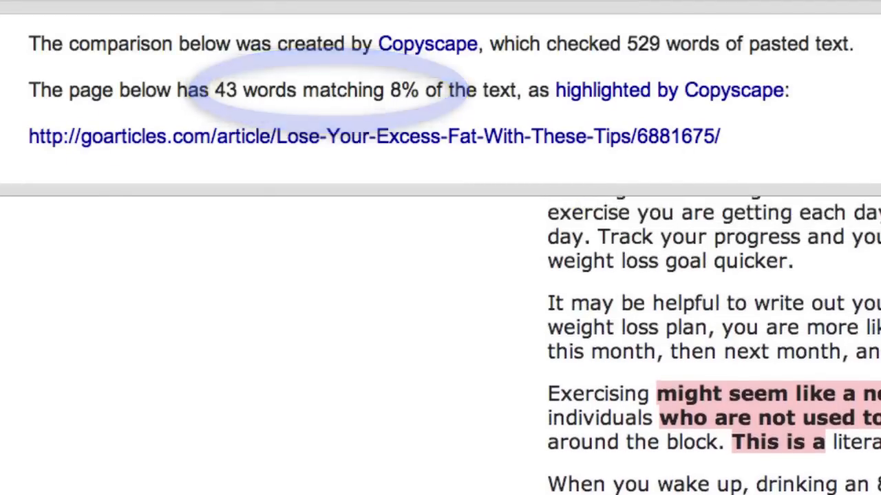
scroll(down, 3)
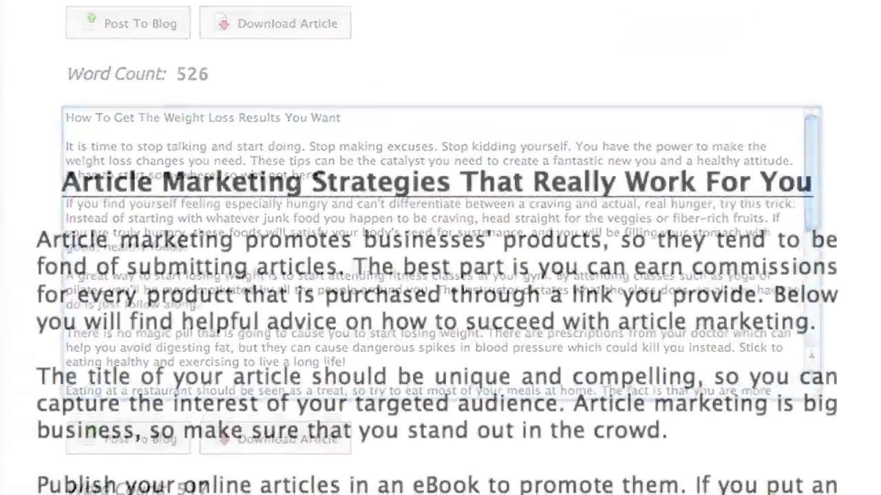
Open the Download A Super-Spun Article category list showing Health options
scroll(down, 3)
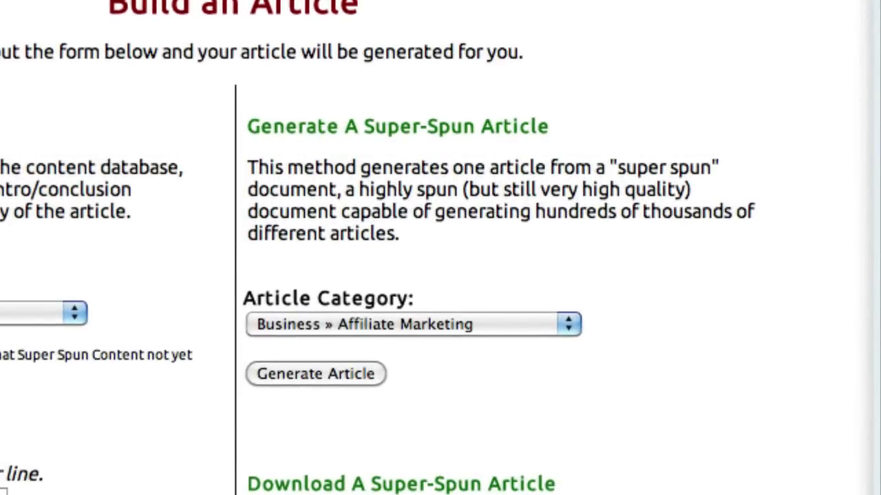
mouse_move(684, 299)
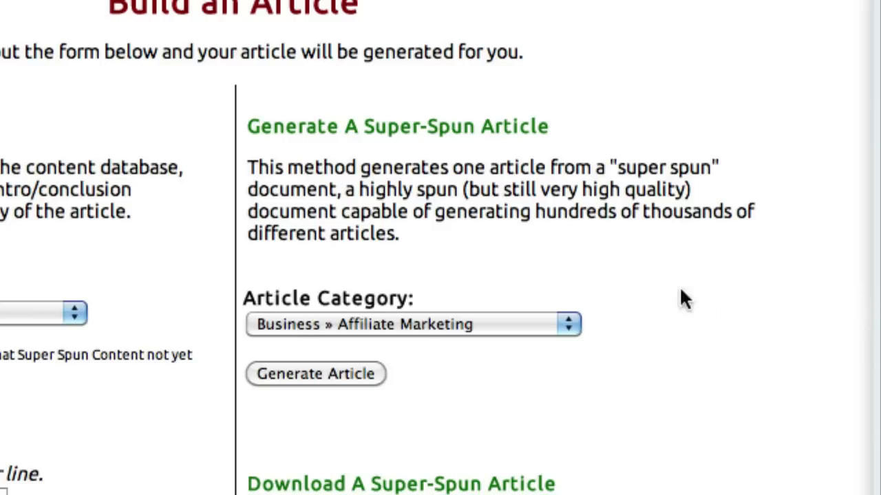
mouse_move(495, 329)
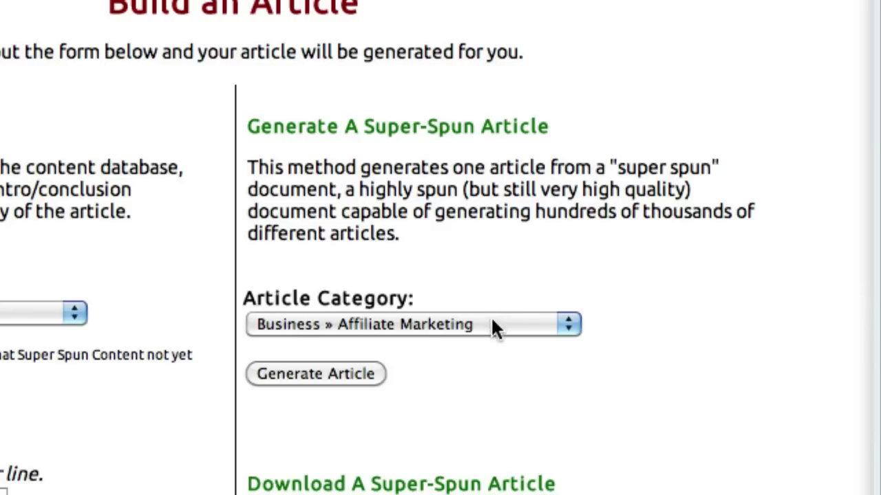
click(413, 324)
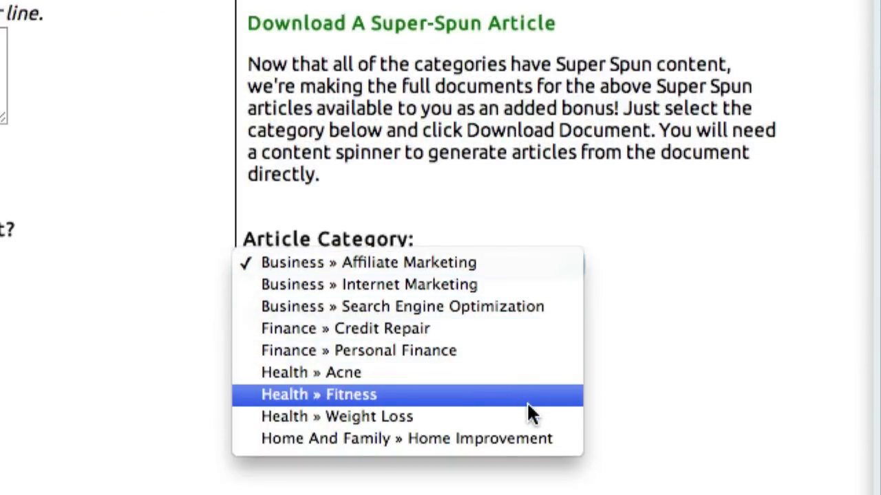
click(336, 416)
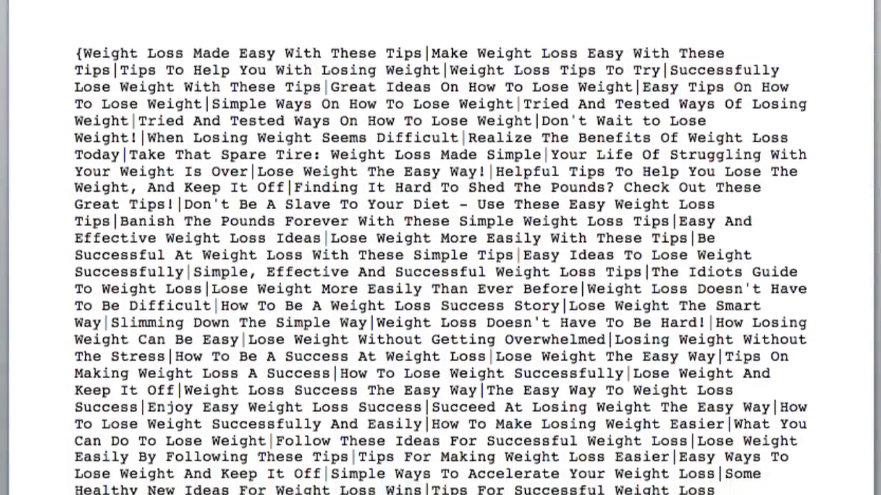
scroll(down, 3)
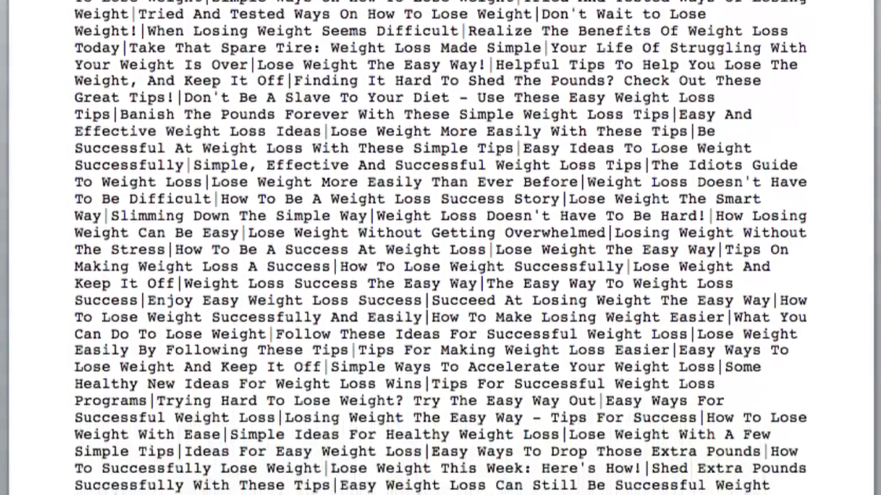
scroll(down, 3)
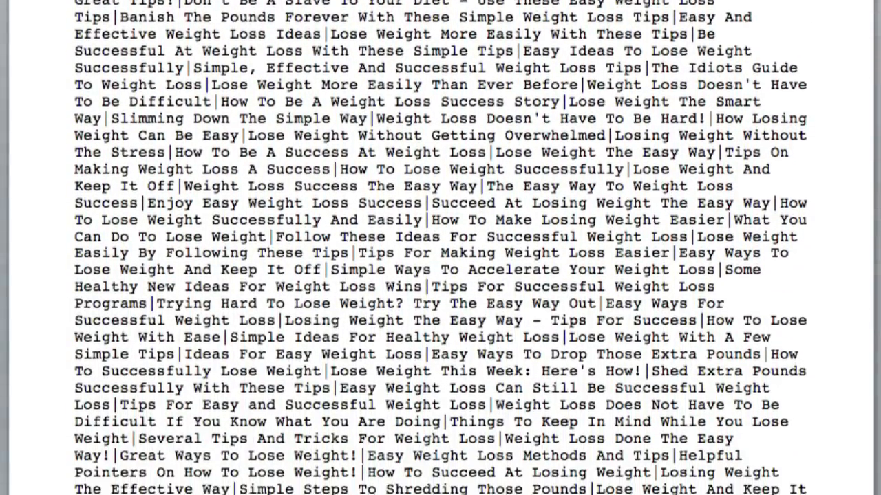
scroll(down, 3)
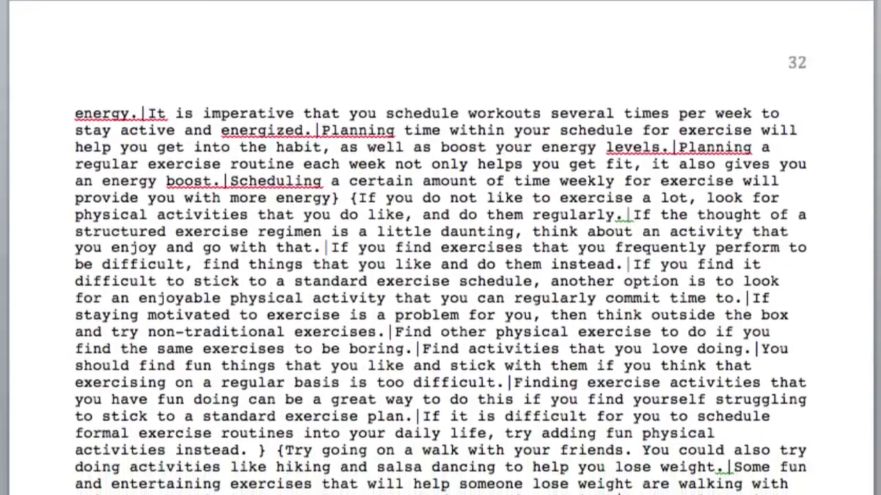
scroll(down, 3)
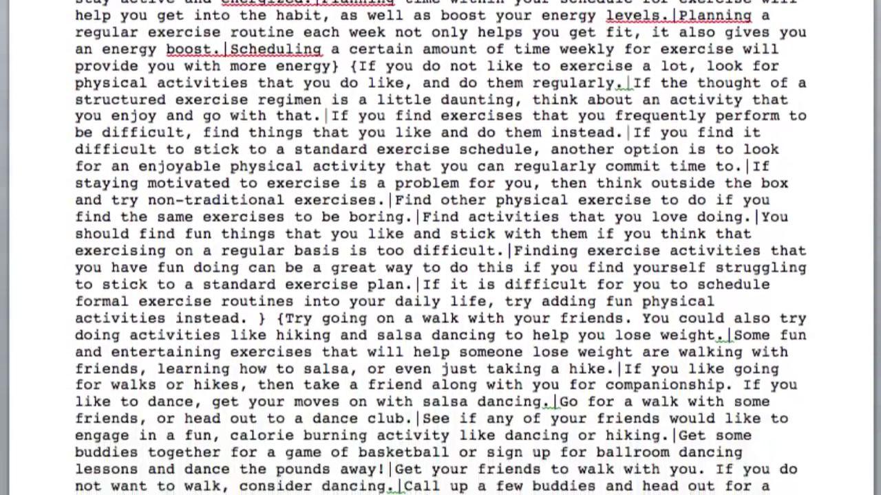
scroll(down, 3)
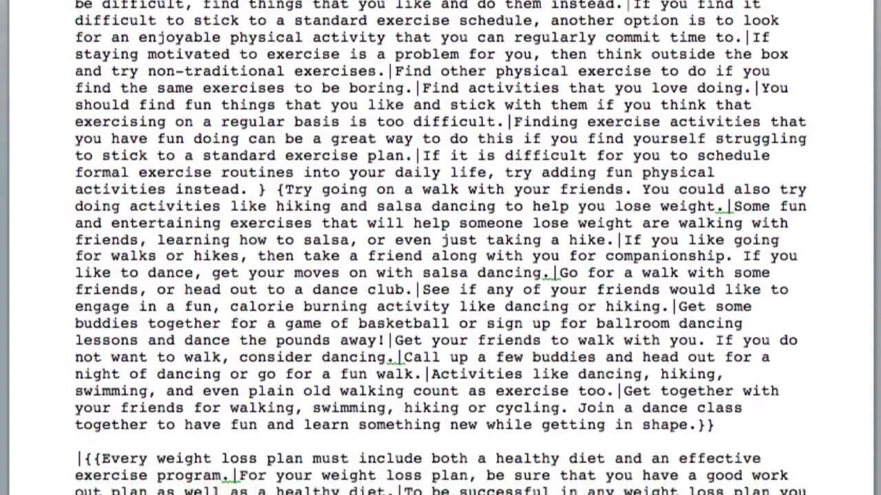
scroll(down, 3)
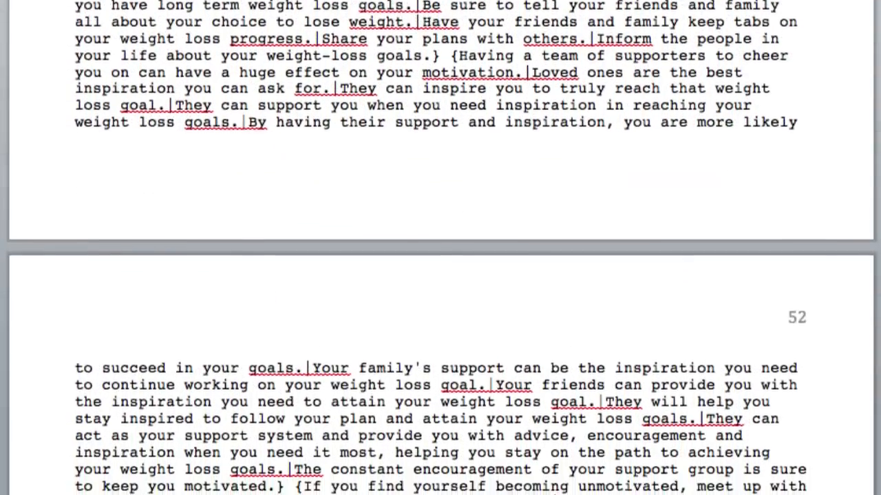
scroll(down, 3)
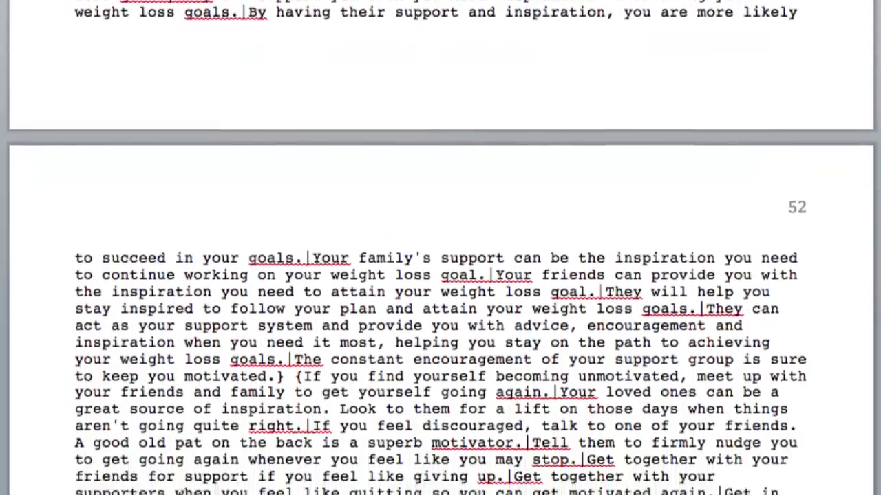
scroll(down, 3)
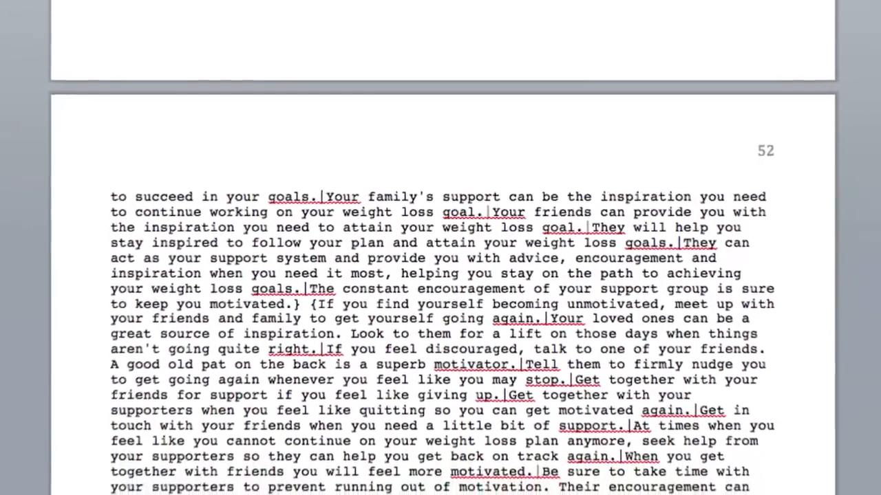
scroll(down, 3)
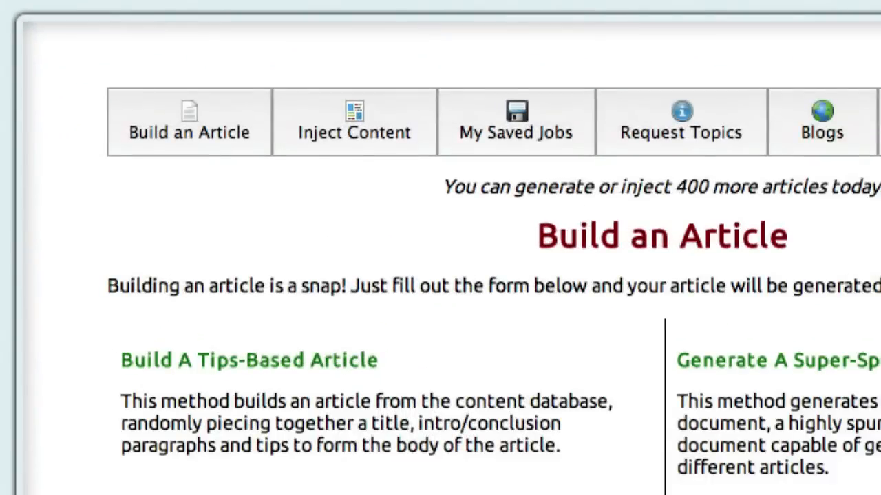
mouse_move(371, 138)
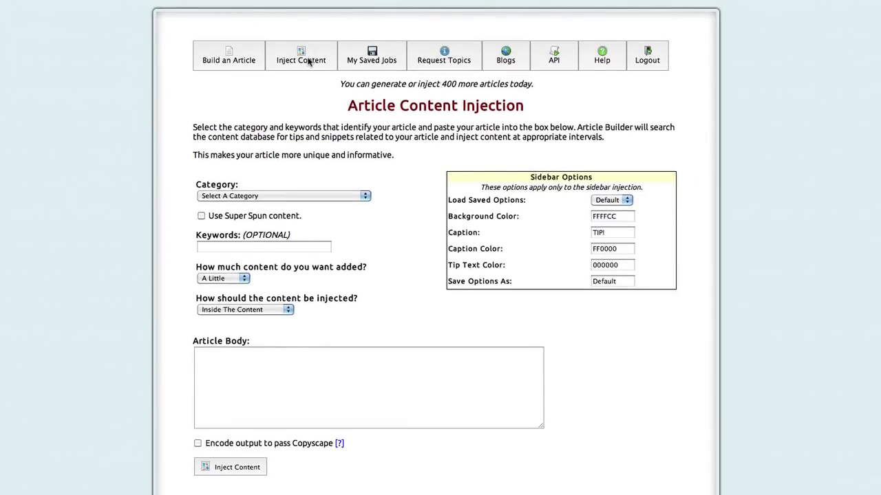
Inject Health » Weight Loss super spun content, Quite A Bit, as sidebar 'Tips'
click(283, 195)
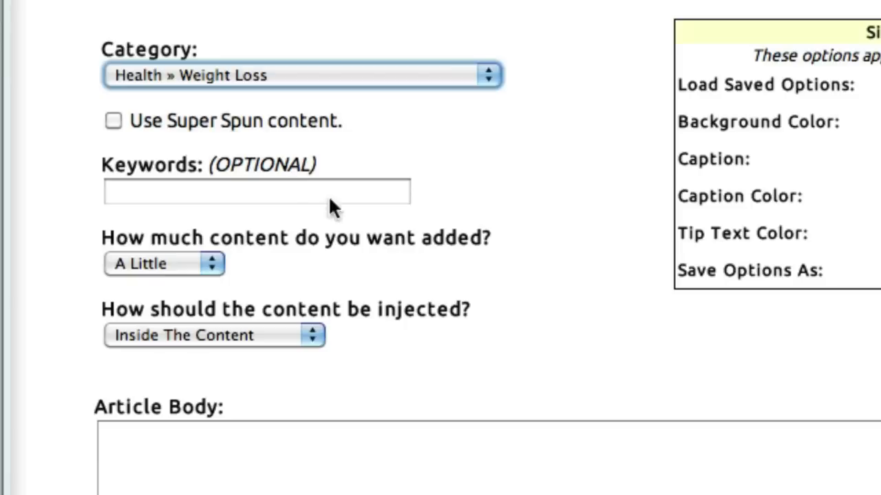
click(113, 120)
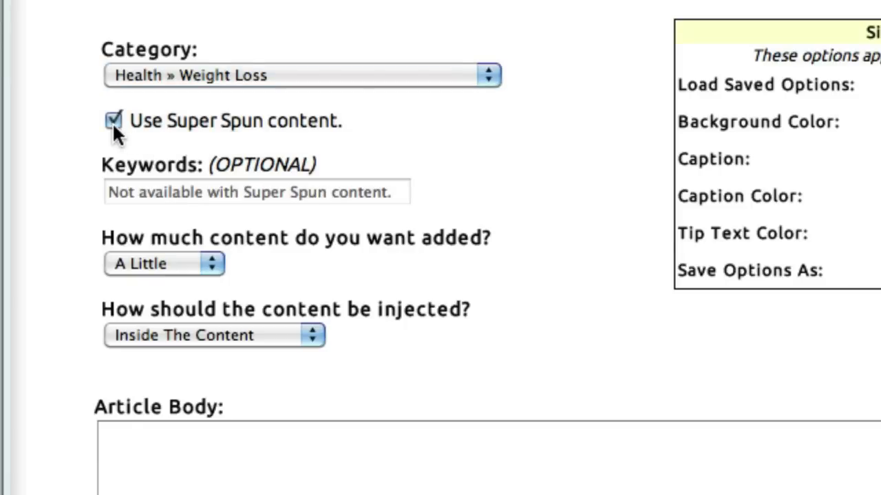
mouse_move(182, 268)
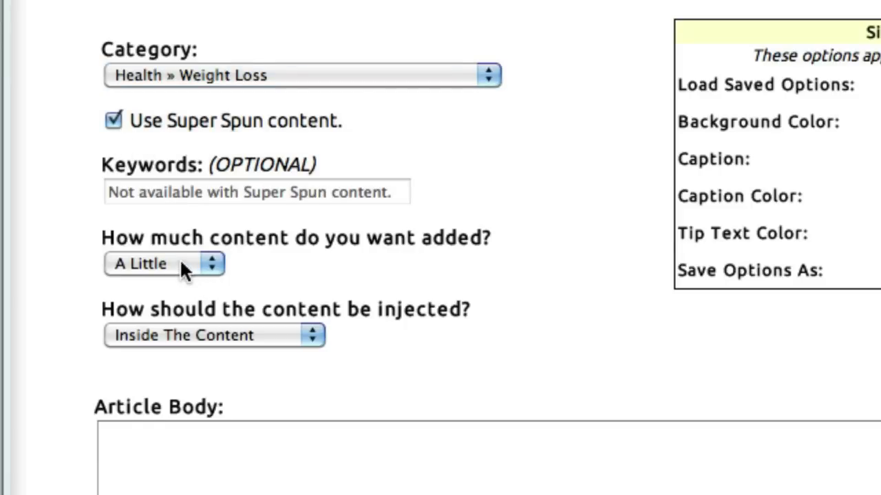
click(163, 263)
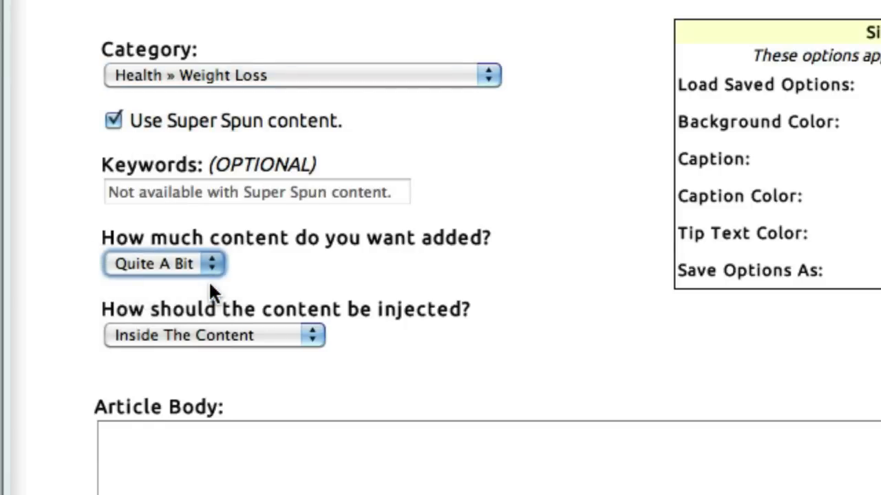
click(214, 335)
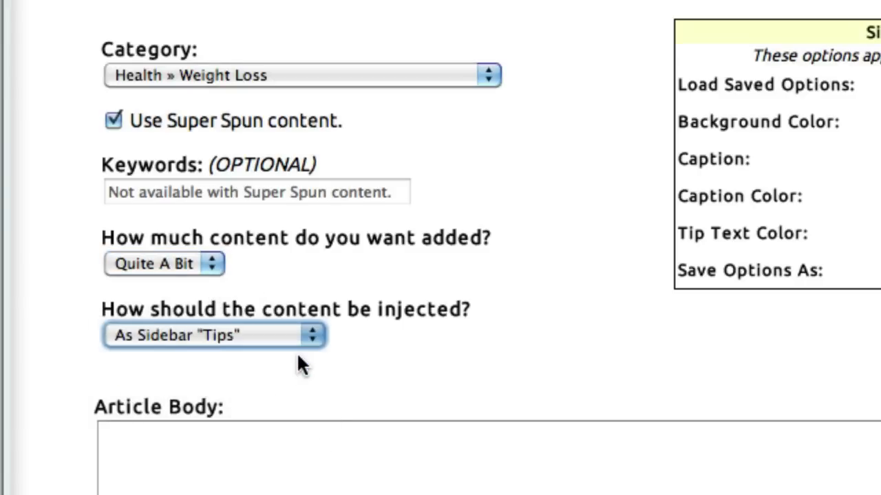
scroll(down, 3)
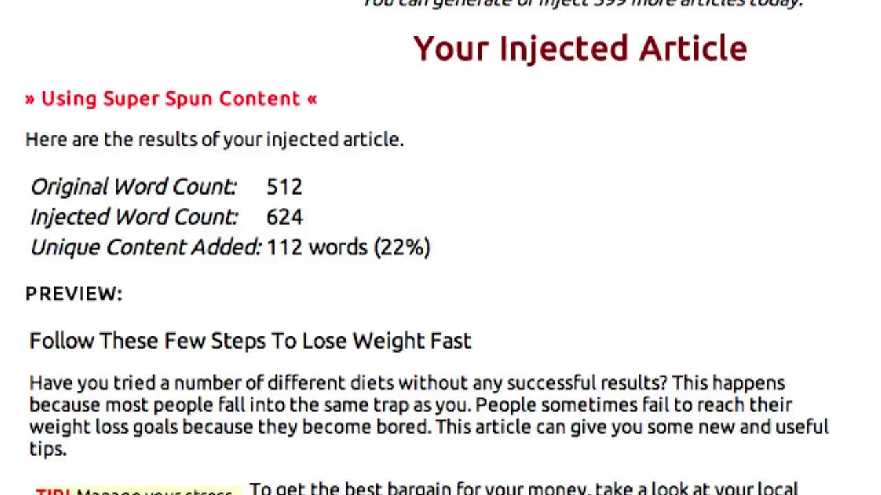
Review the 624-word injected article preview, then return to the injection form
scroll(down, 3)
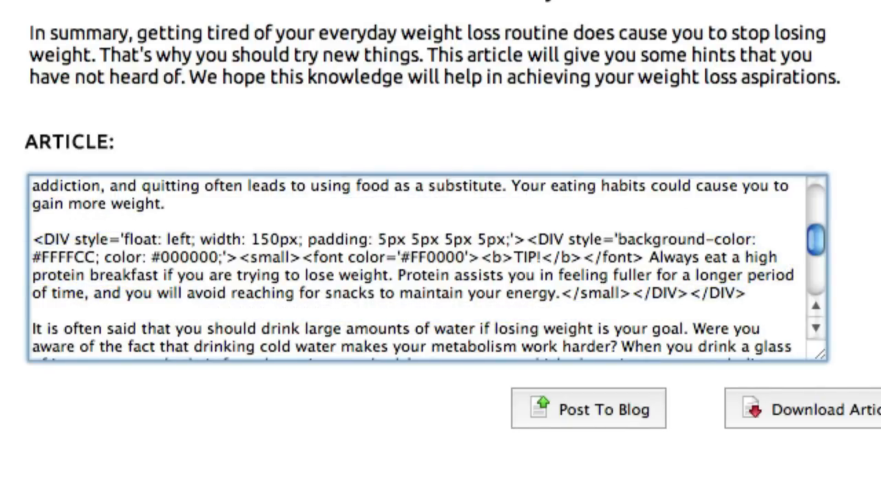
click(588, 408)
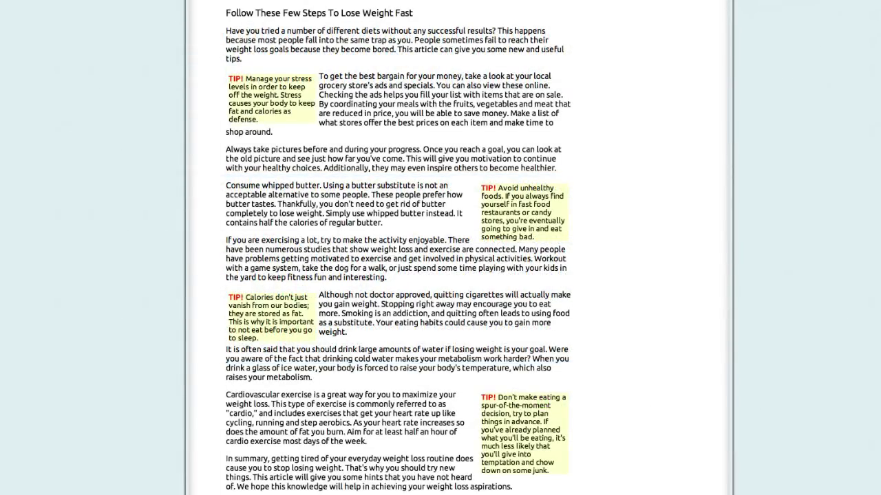
click(131, 55)
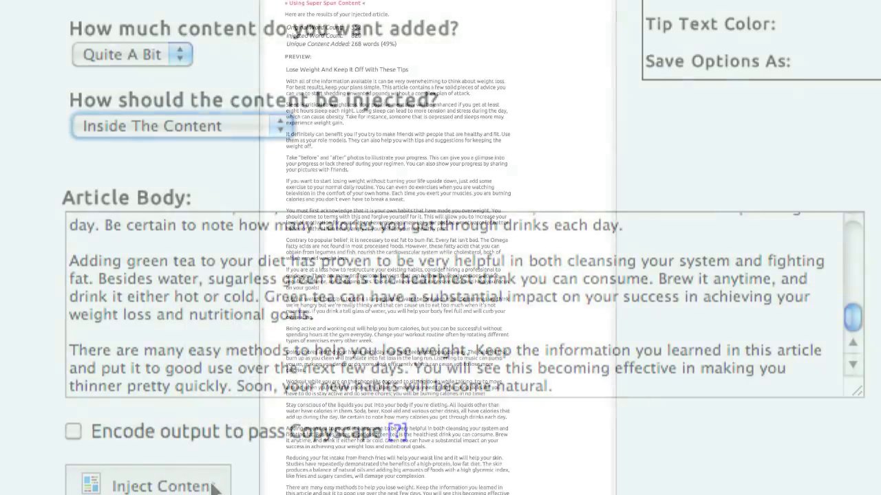
Inject content both inside and as sidebar with caption 'FACT!', and scroll the preview
click(175, 125)
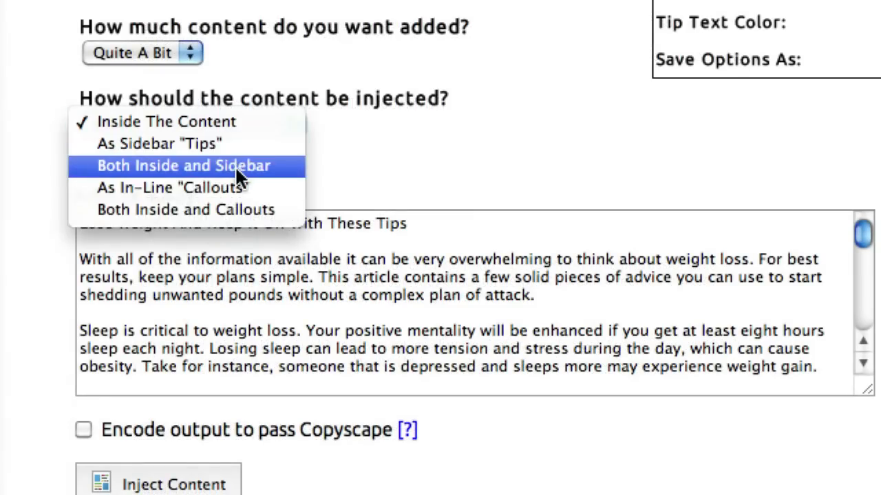
click(184, 166)
text(FUN)
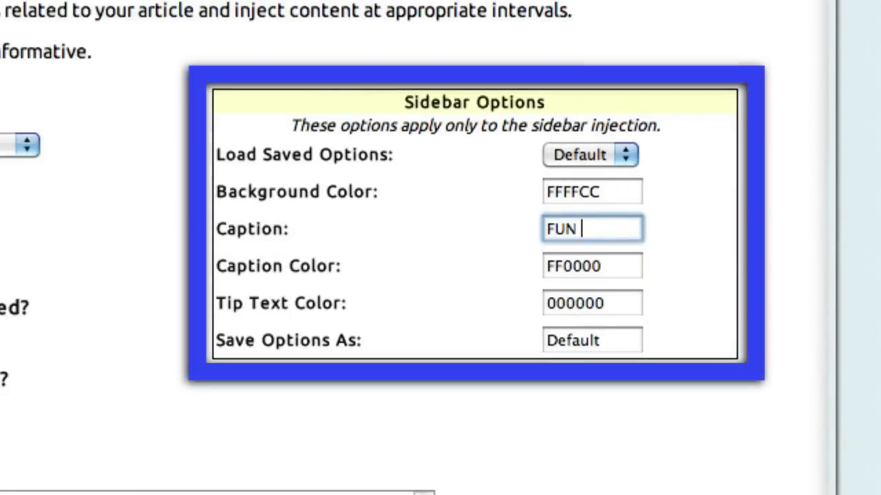
text(FACT!)
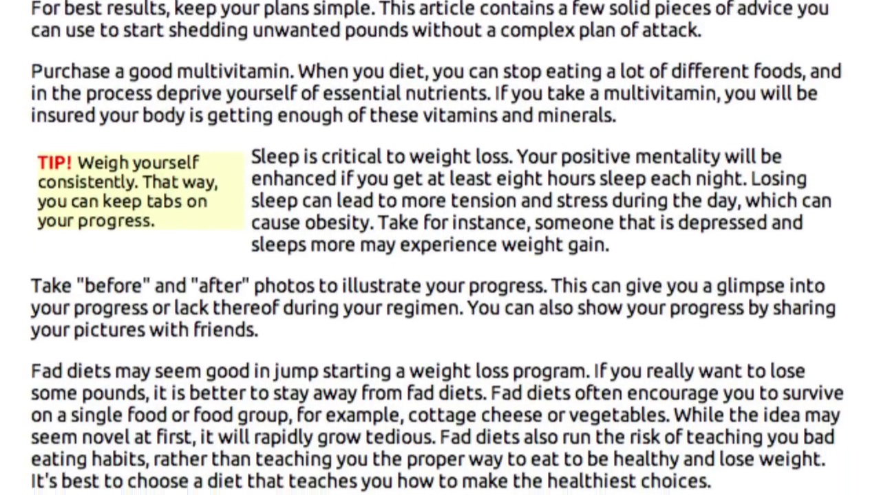
scroll(down, 3)
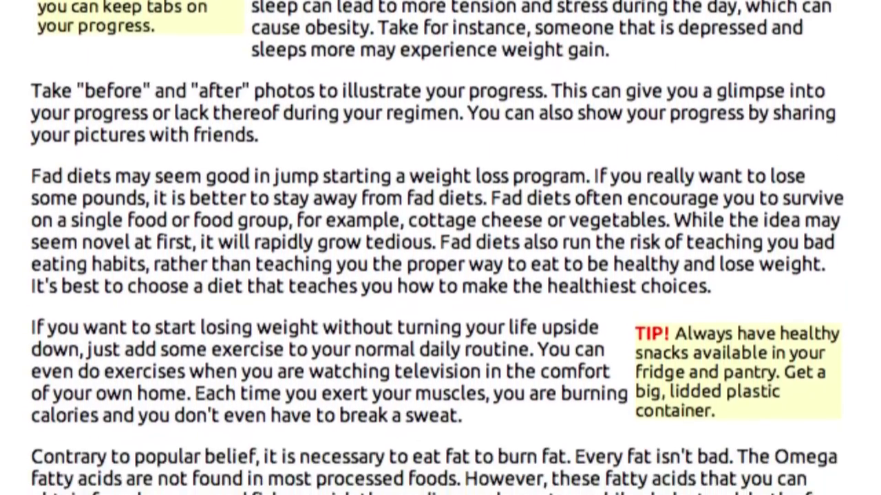
scroll(down, 3)
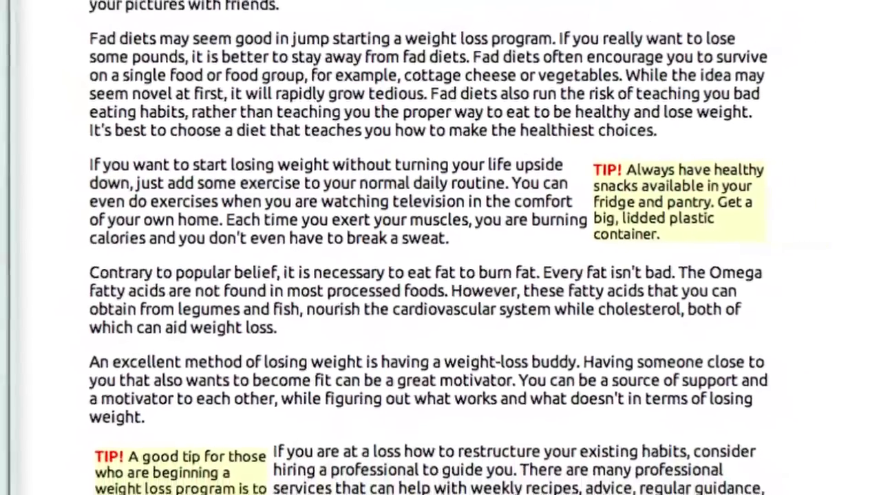
scroll(down, 3)
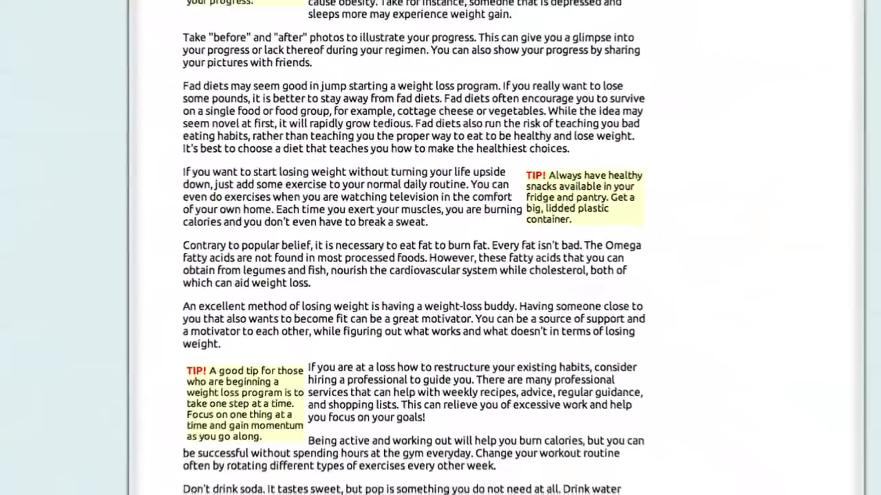
scroll(down, 3)
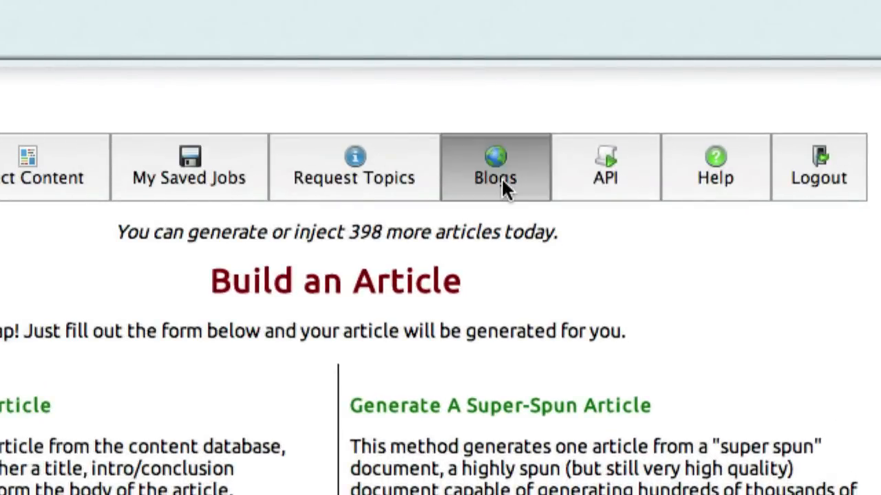
Open Manage My Blogs and scroll through the blog URLs and admin usernames
click(495, 167)
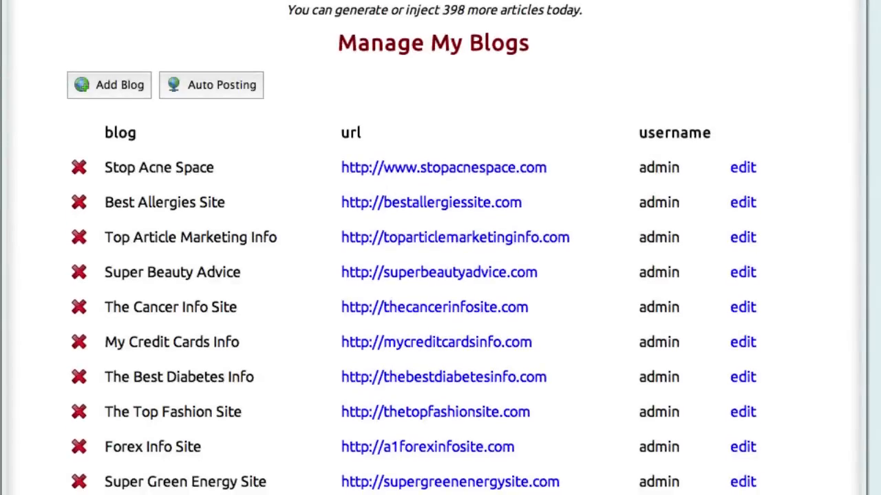
scroll(down, 3)
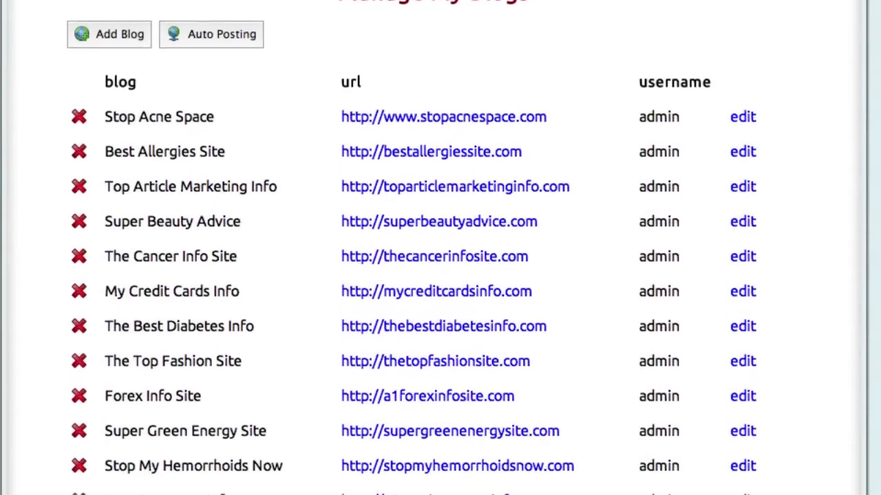
scroll(down, 3)
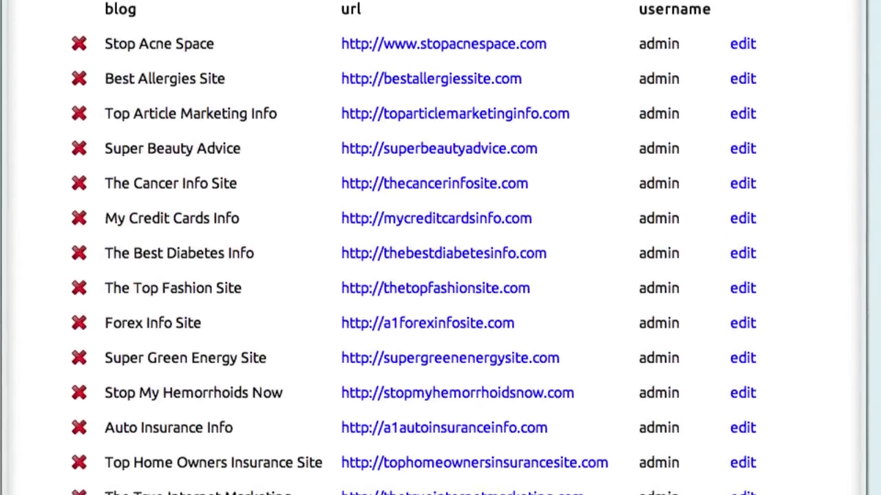
scroll(down, 3)
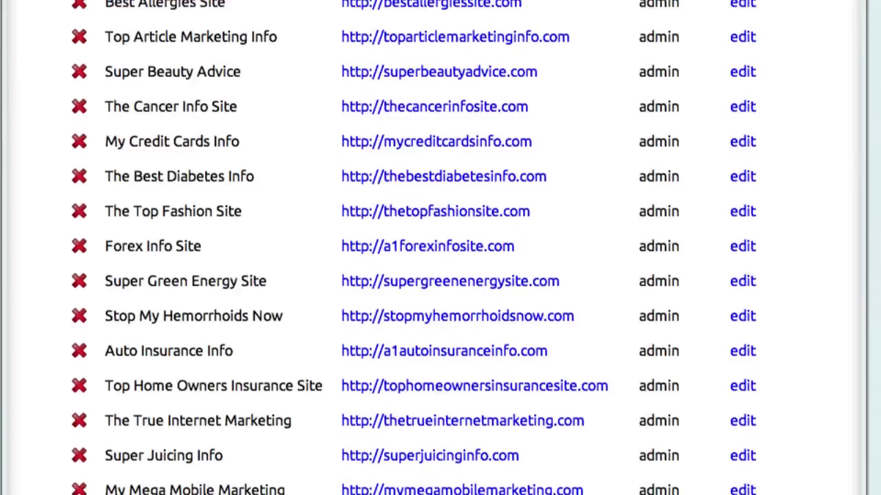
scroll(down, 3)
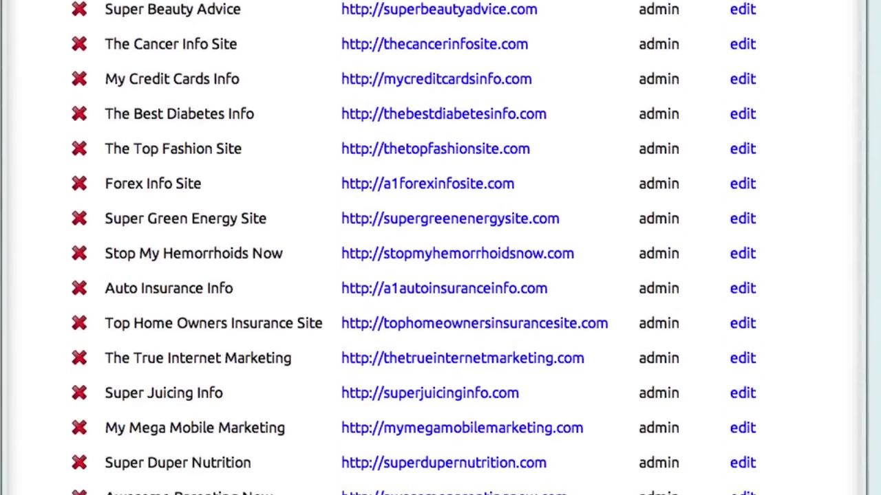
scroll(up, 3)
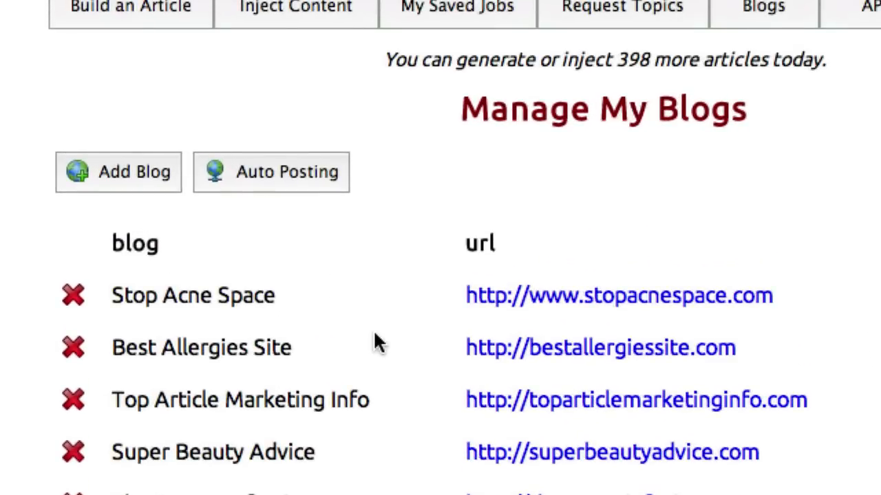
click(271, 172)
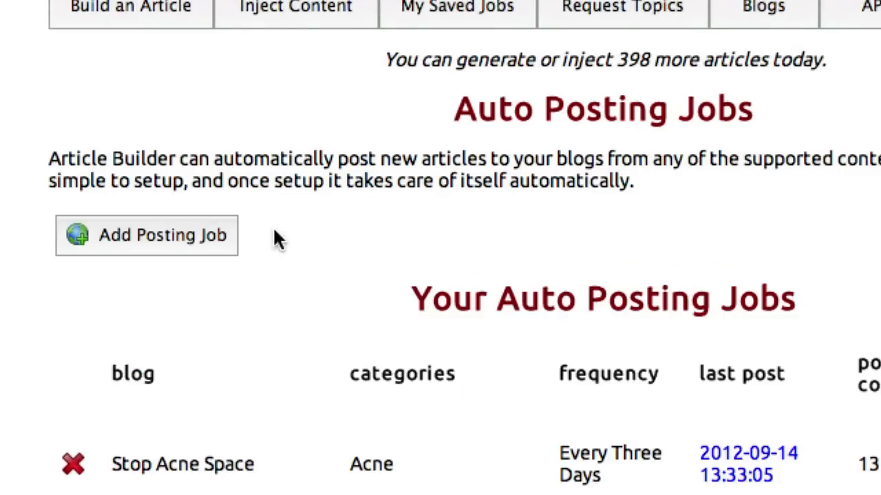
click(146, 234)
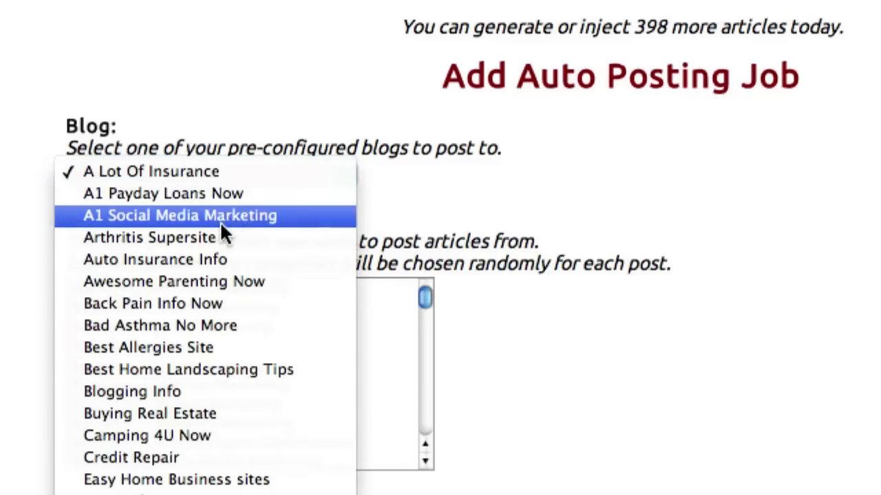
click(150, 238)
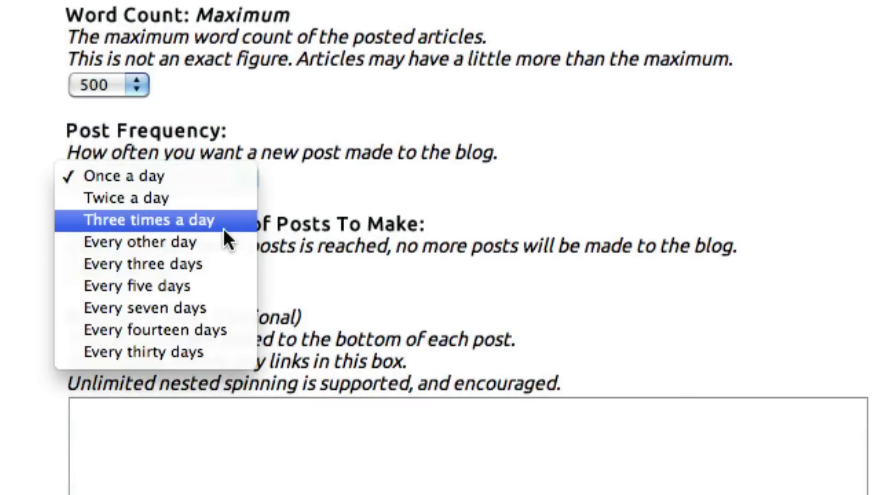
click(148, 219)
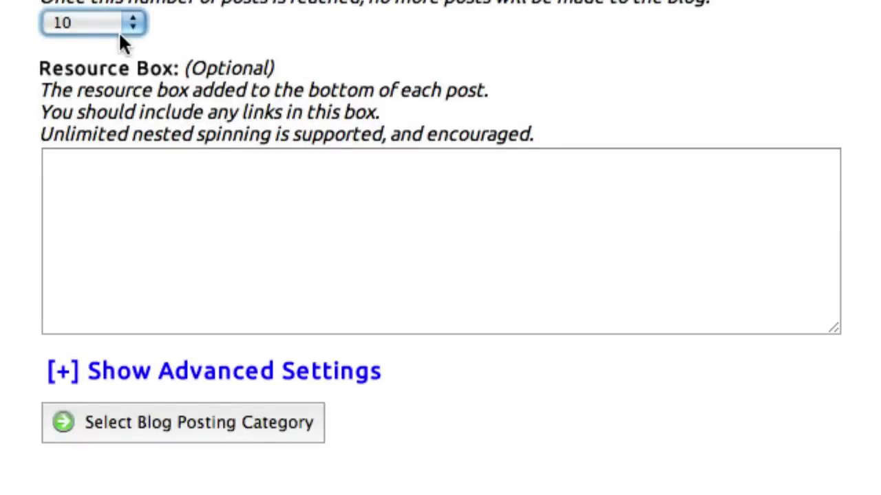
text(http://www.arthritis-help.com)
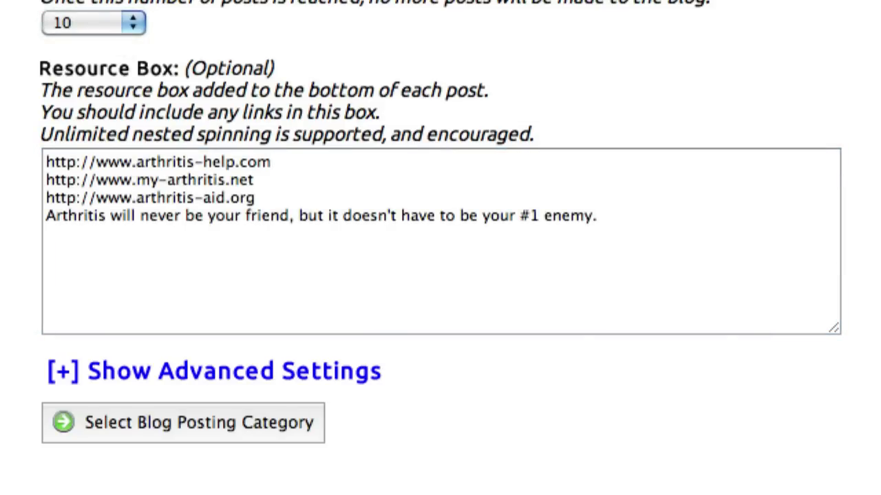
click(211, 370)
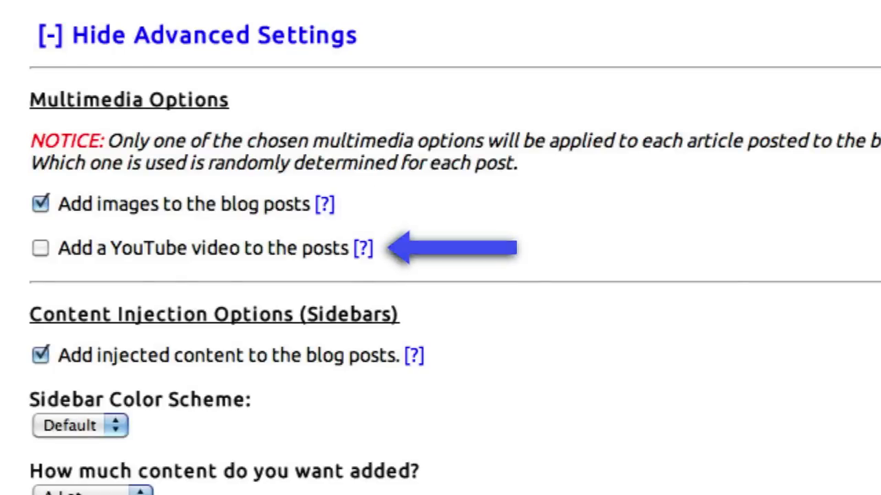
Scroll the advanced options, read the 'Post articles as drafts' help, and view the jobs list
scroll(down, 3)
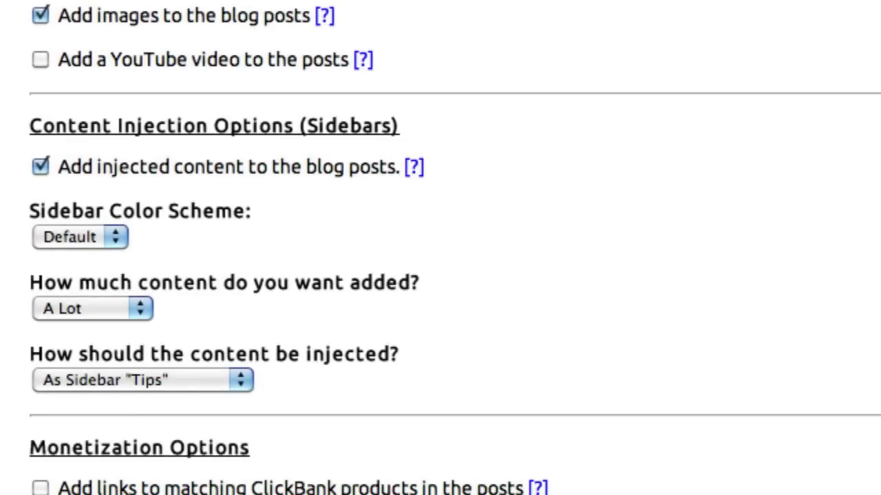
scroll(down, 3)
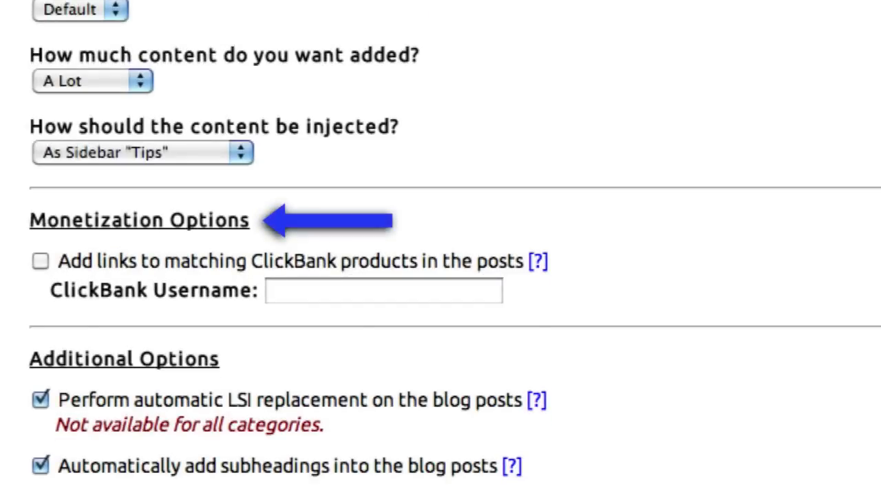
scroll(down, 3)
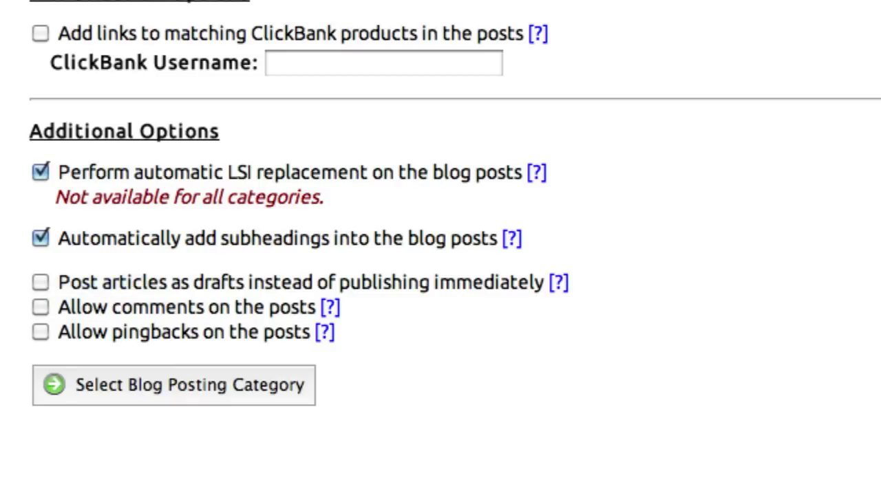
mouse_move(557, 292)
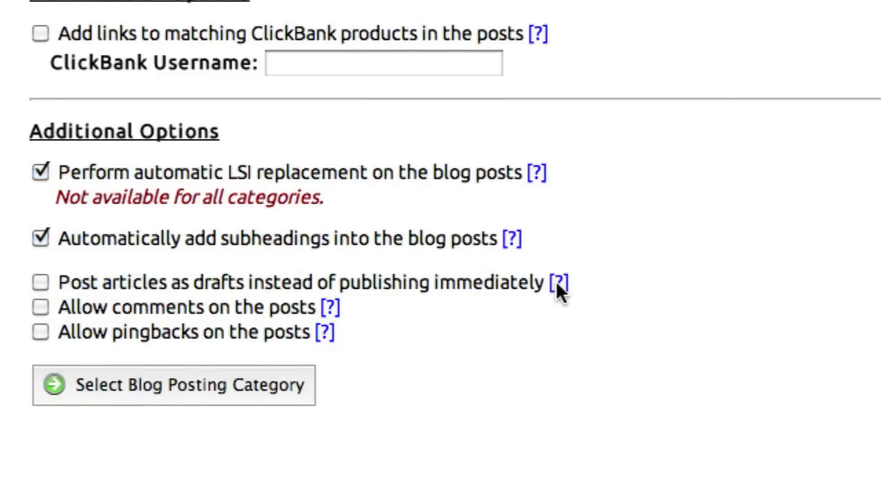
click(558, 282)
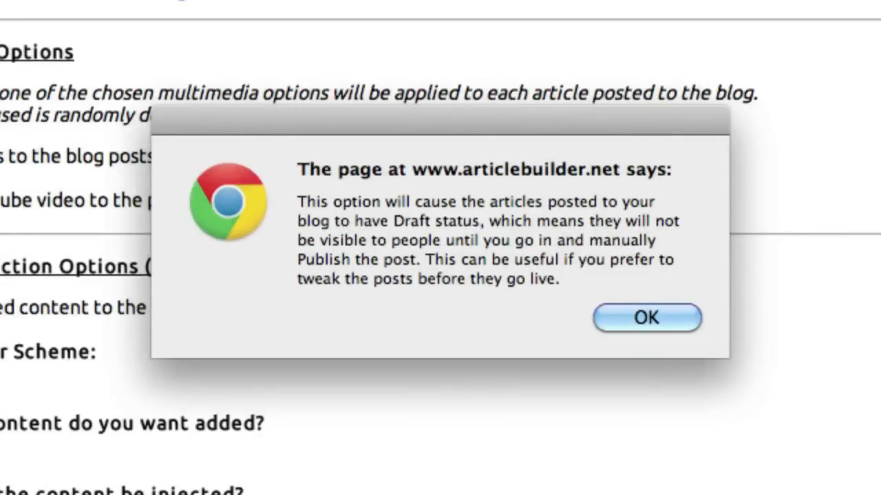
click(645, 317)
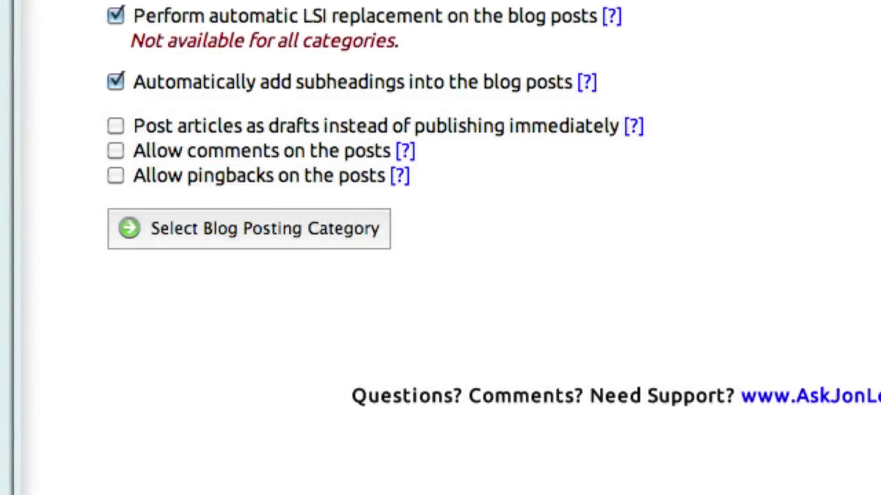
click(249, 228)
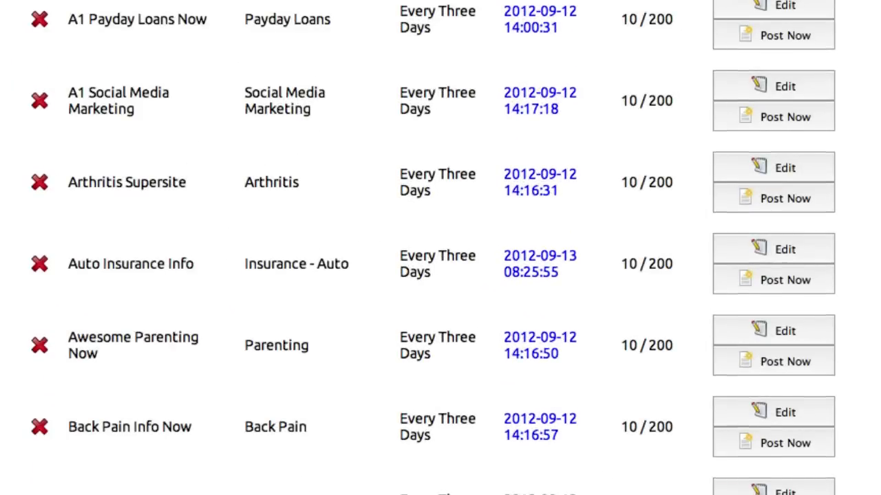
scroll(down, 3)
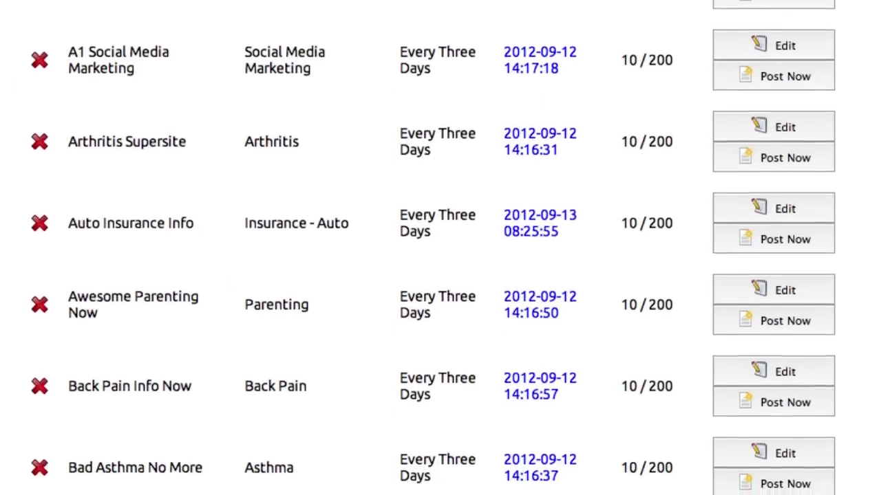
scroll(down, 3)
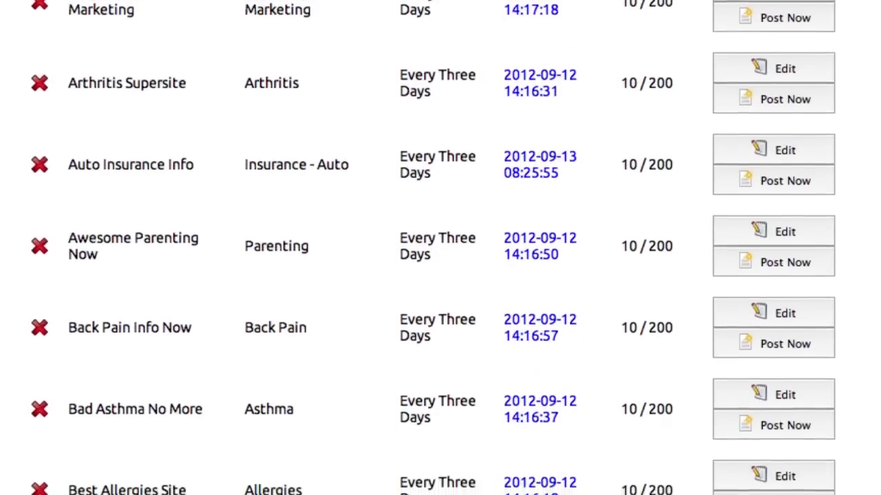
scroll(down, 3)
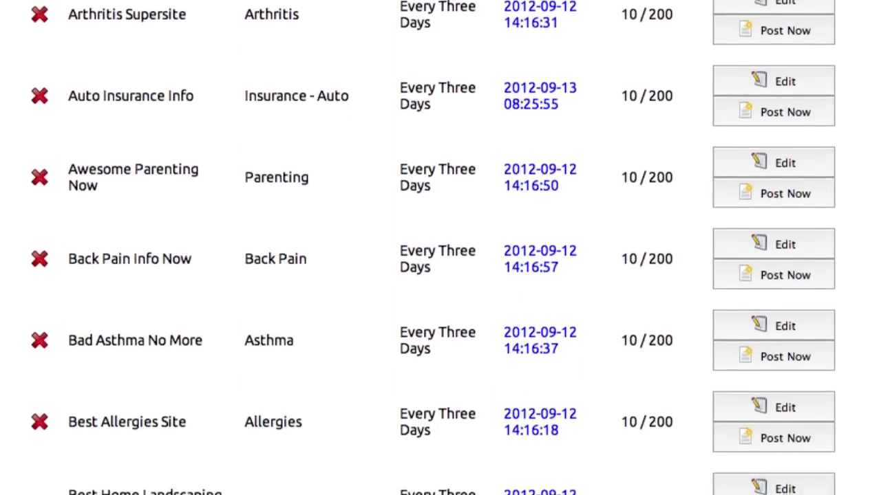
scroll(down, 3)
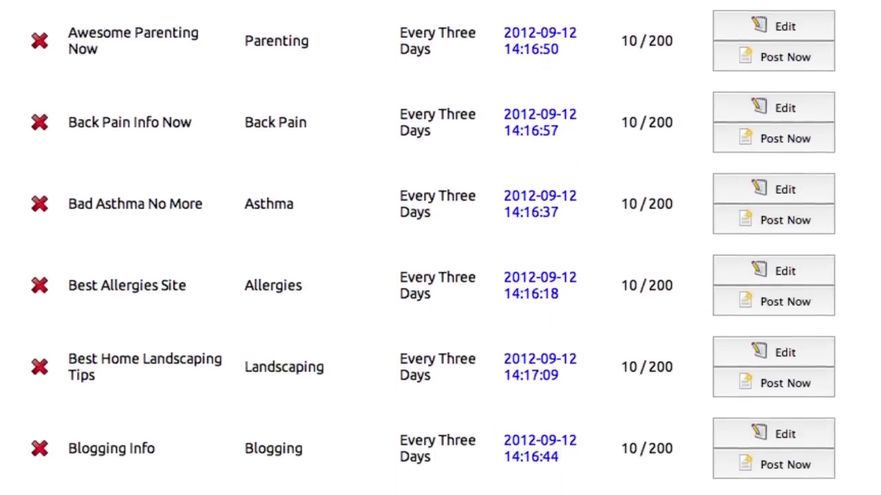
scroll(down, 3)
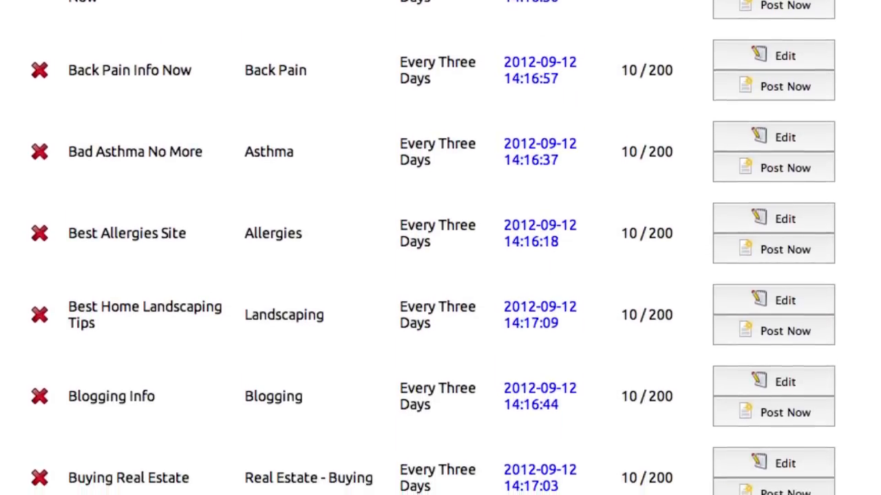
scroll(up, 3)
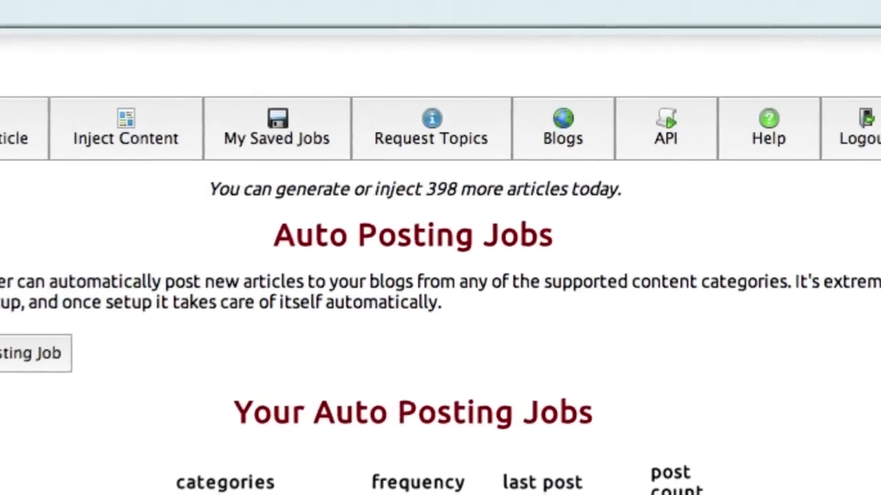
Enter 'gardening' and 'learn guitar' as requested topics on the Request Topics page
click(431, 128)
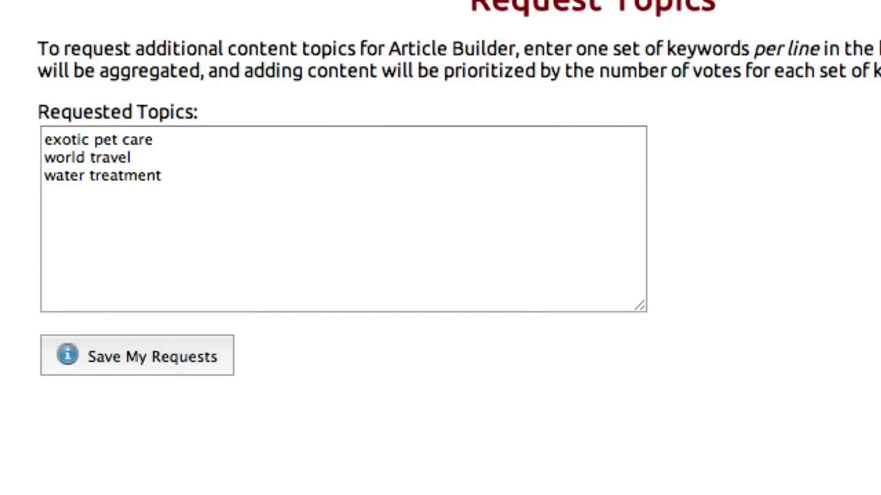
text(gardening)
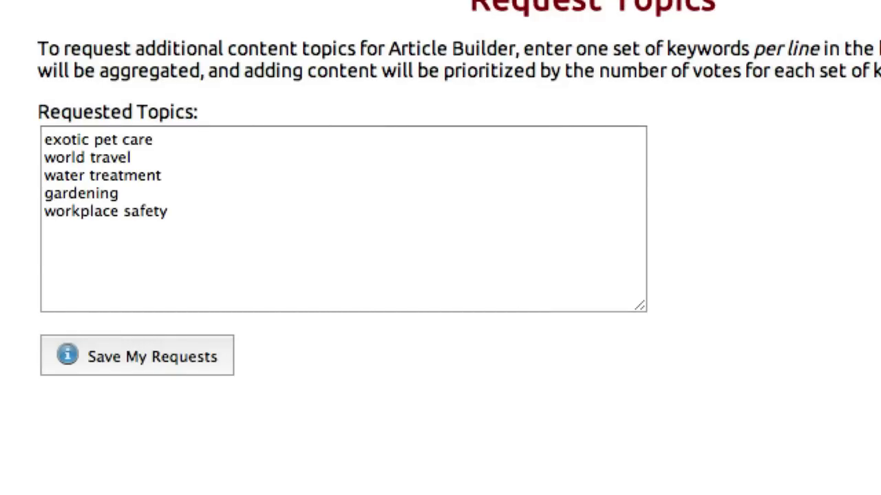
text(learn guitar)
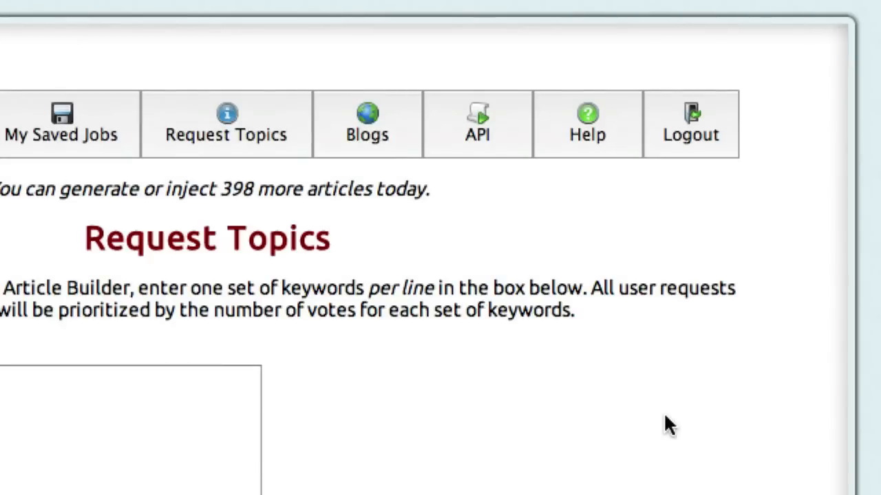
Scroll through the authenticate and buildArticle tables in the API documentation
click(477, 124)
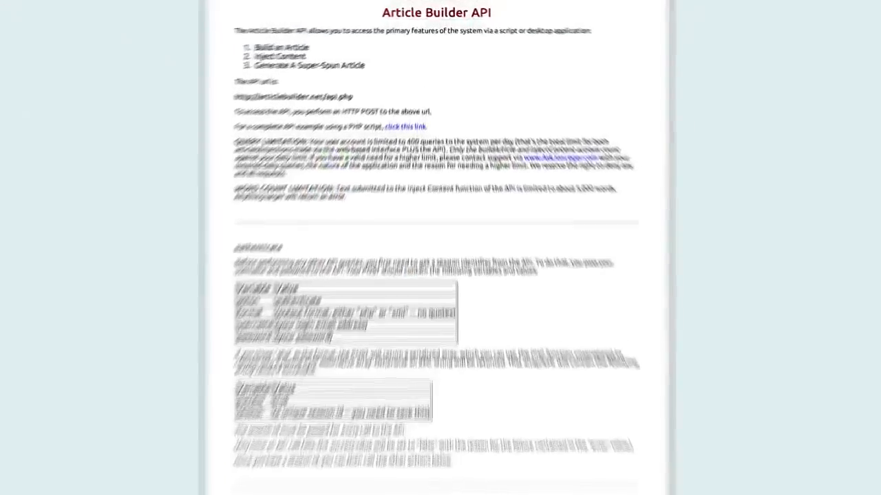
scroll(down, 3)
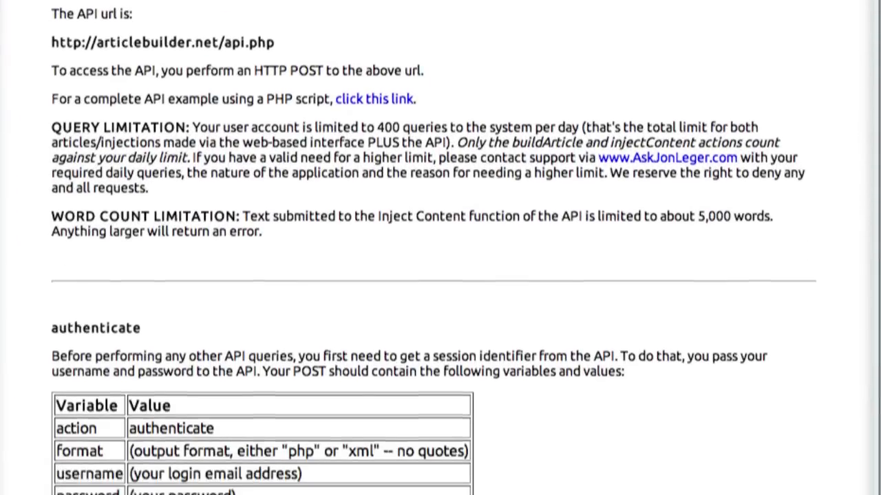
scroll(down, 3)
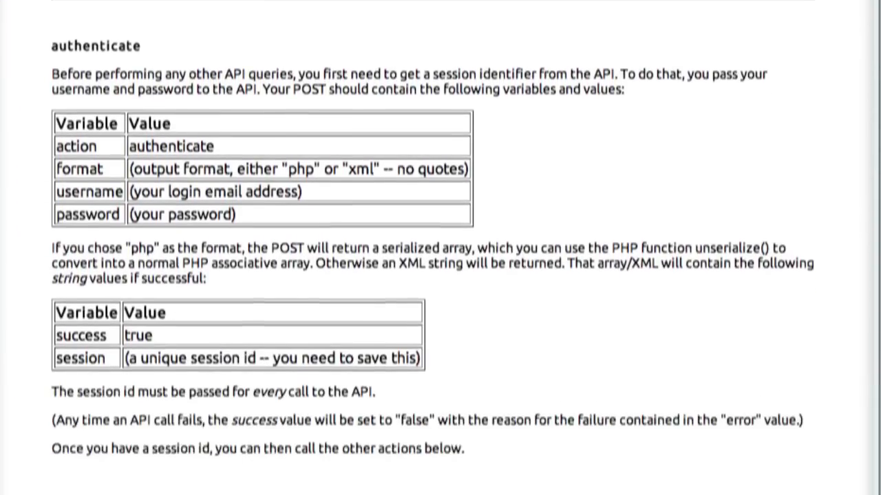
scroll(down, 3)
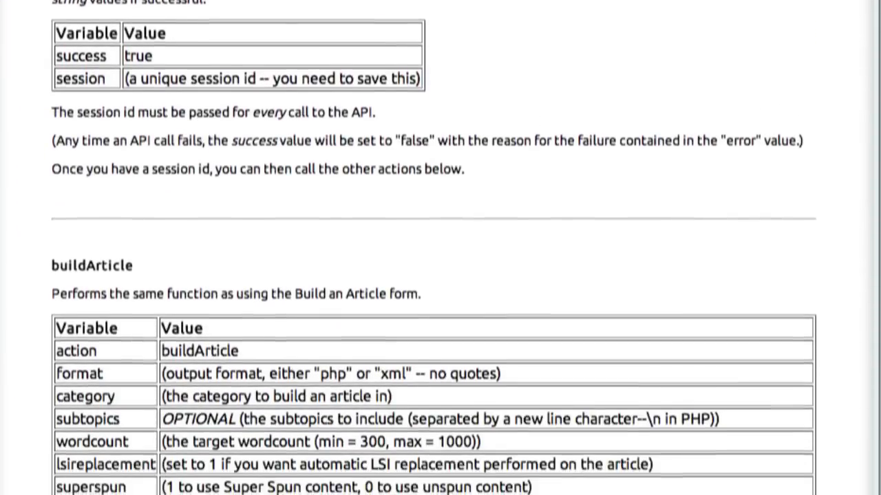
scroll(down, 3)
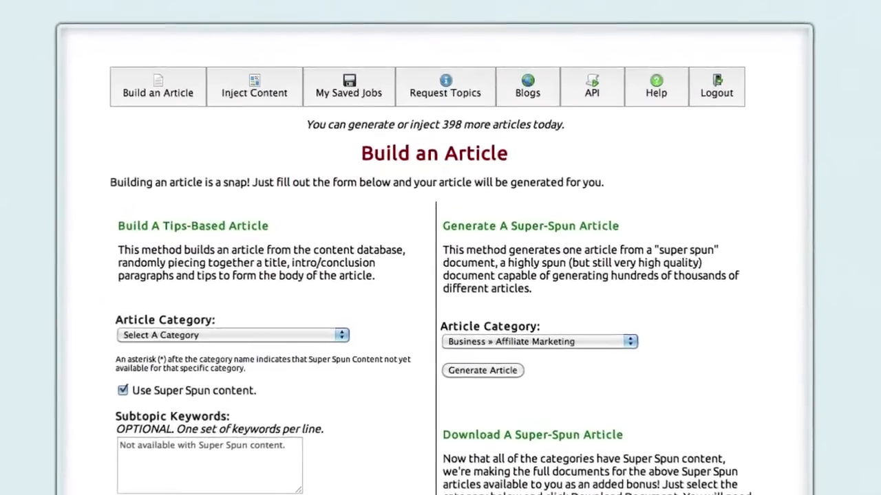
Generate the weight-loss article from the Build an Article form
scroll(down, 3)
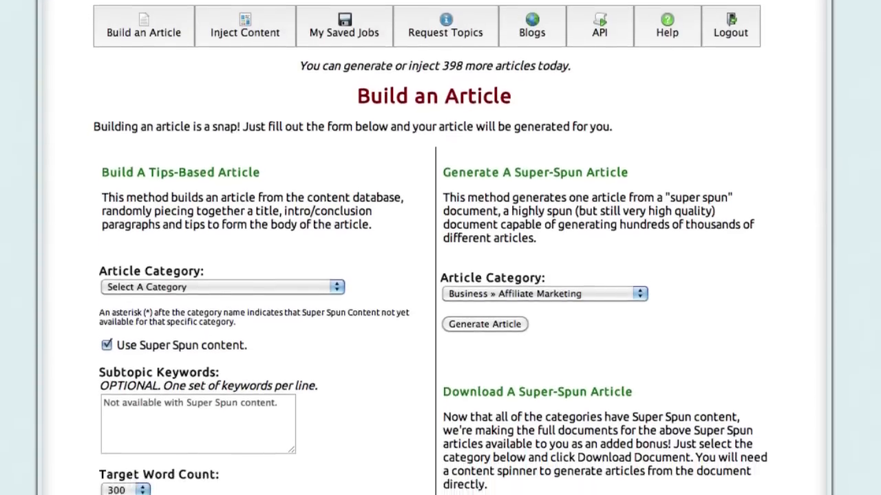
scroll(down, 3)
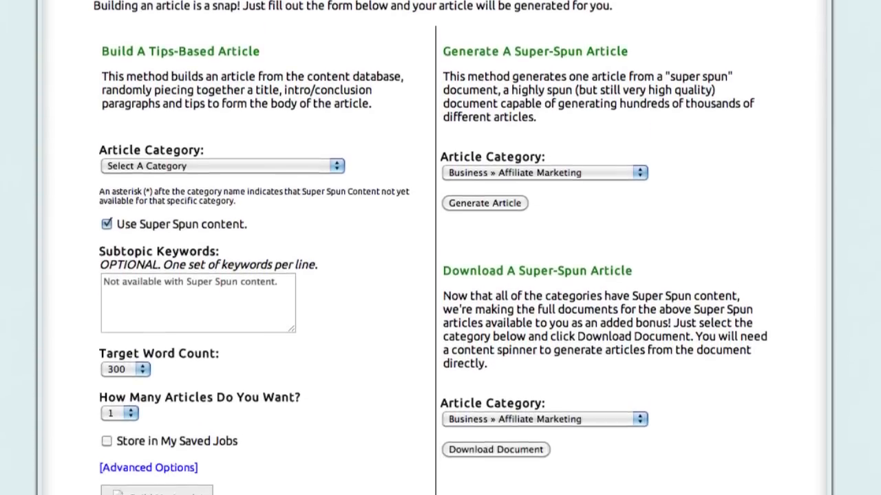
scroll(down, 3)
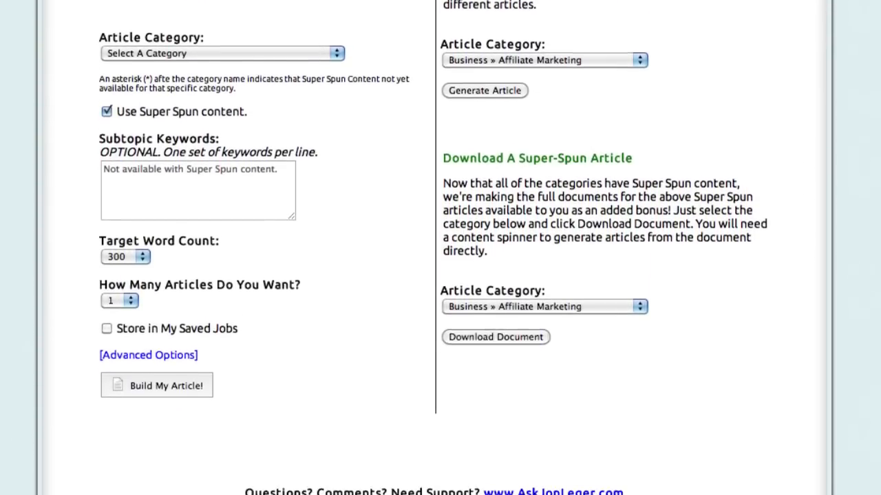
click(156, 385)
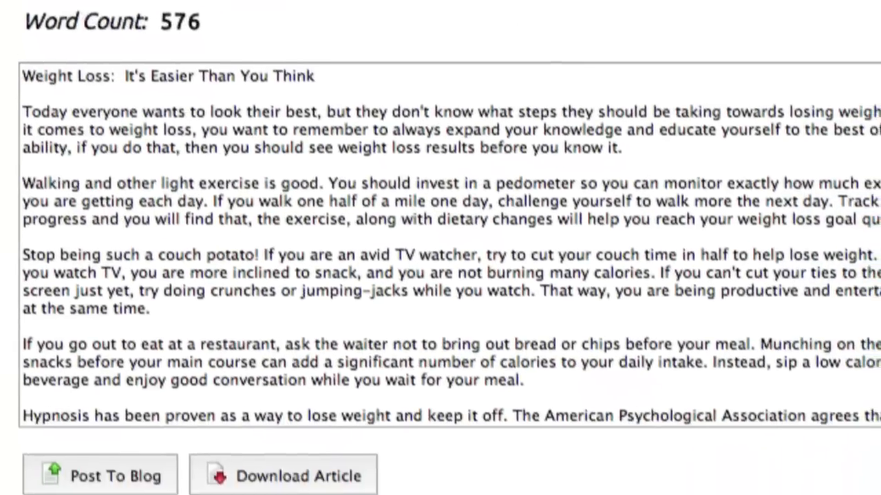
Review the generated 576-word article output
scroll(down, 3)
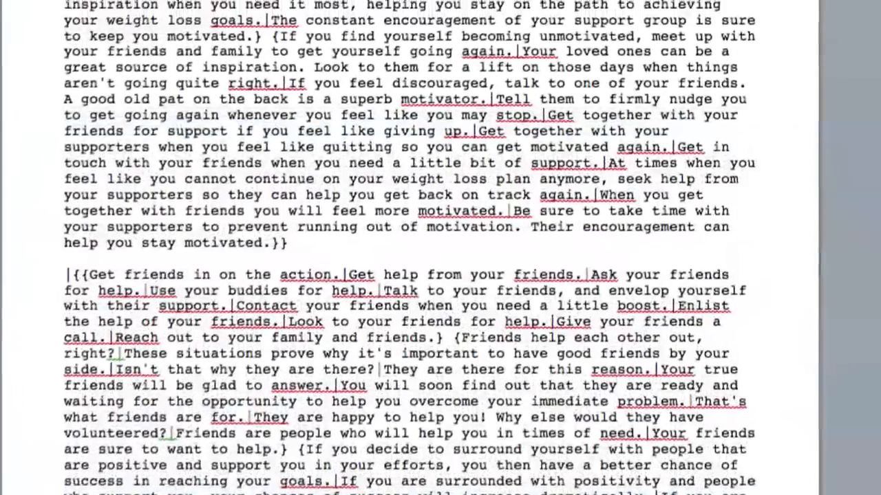
scroll(up, 3)
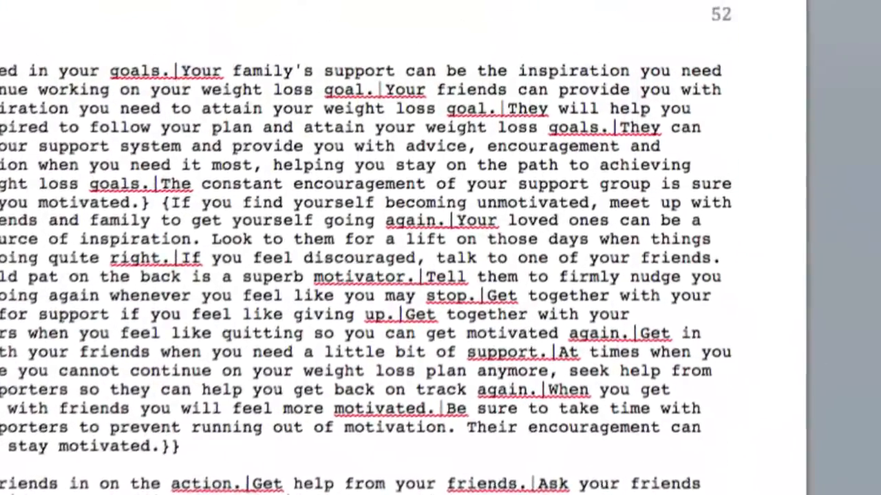
scroll(up, 3)
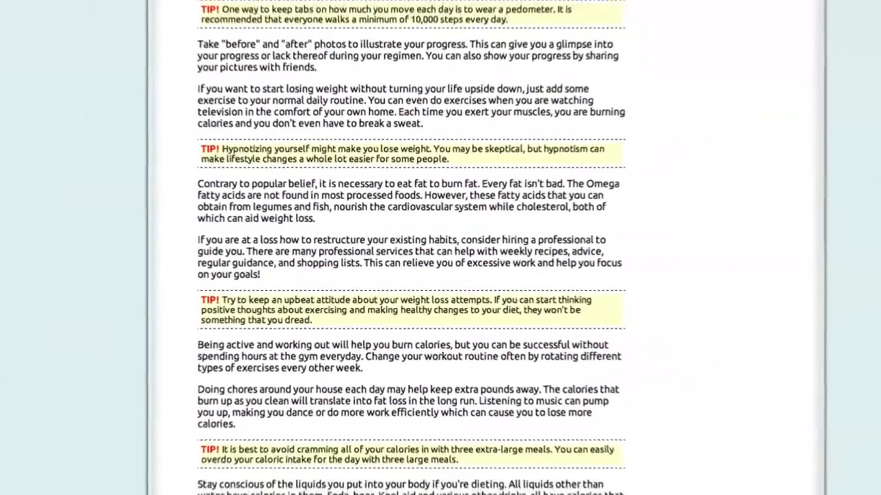
click(616, 123)
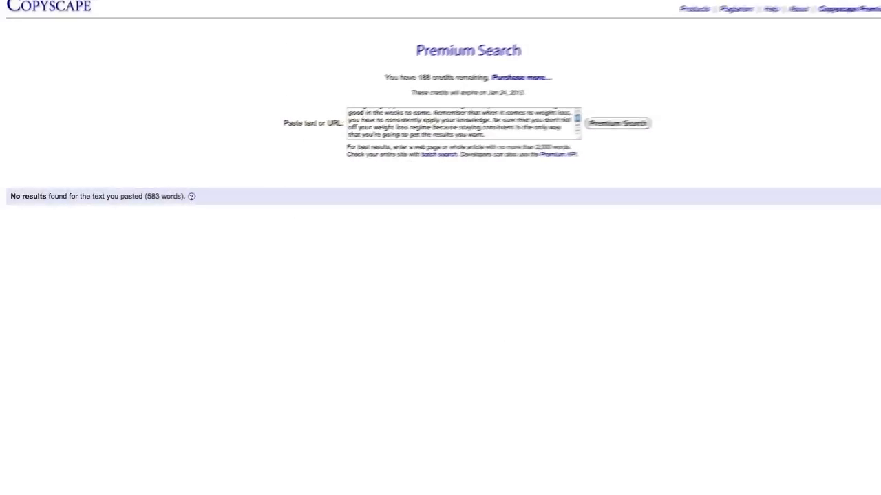